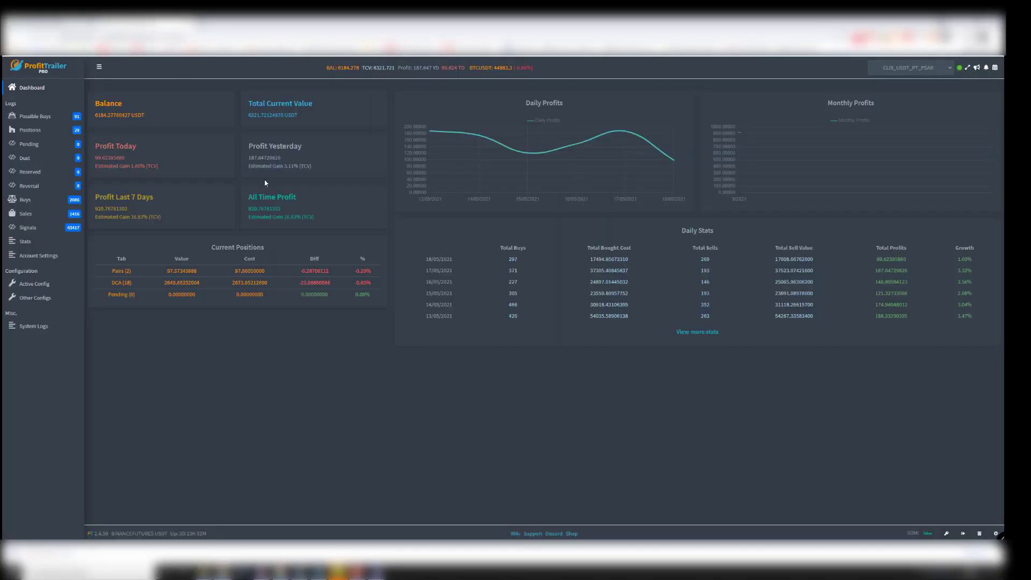
mouse_move(430, 135)
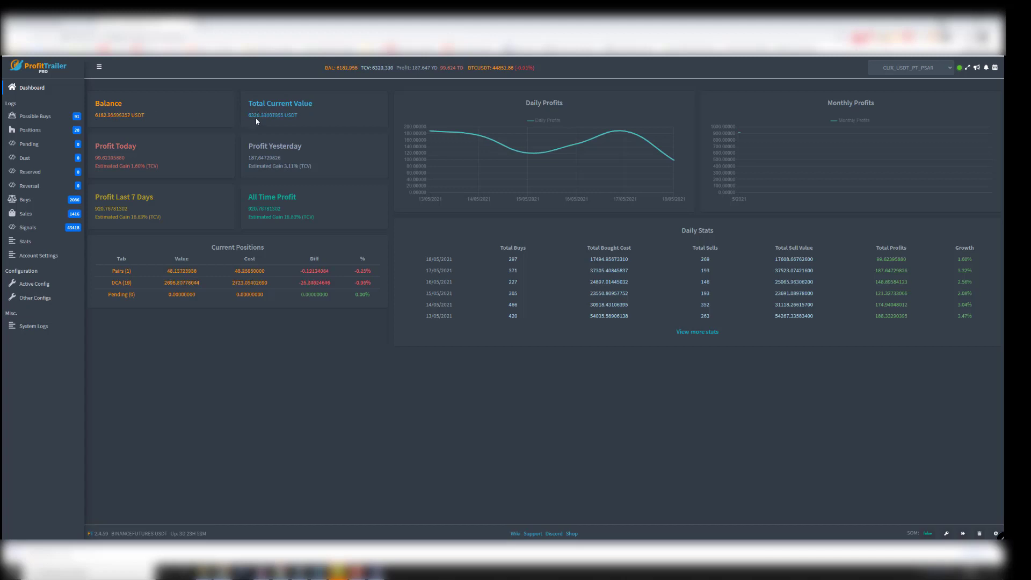
mouse_move(257, 119)
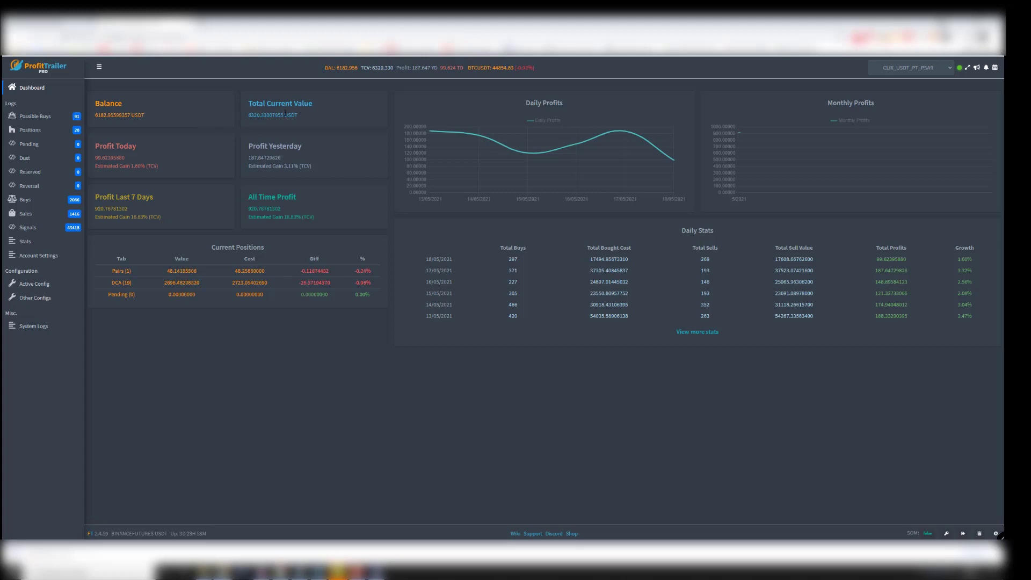
mouse_move(71, 138)
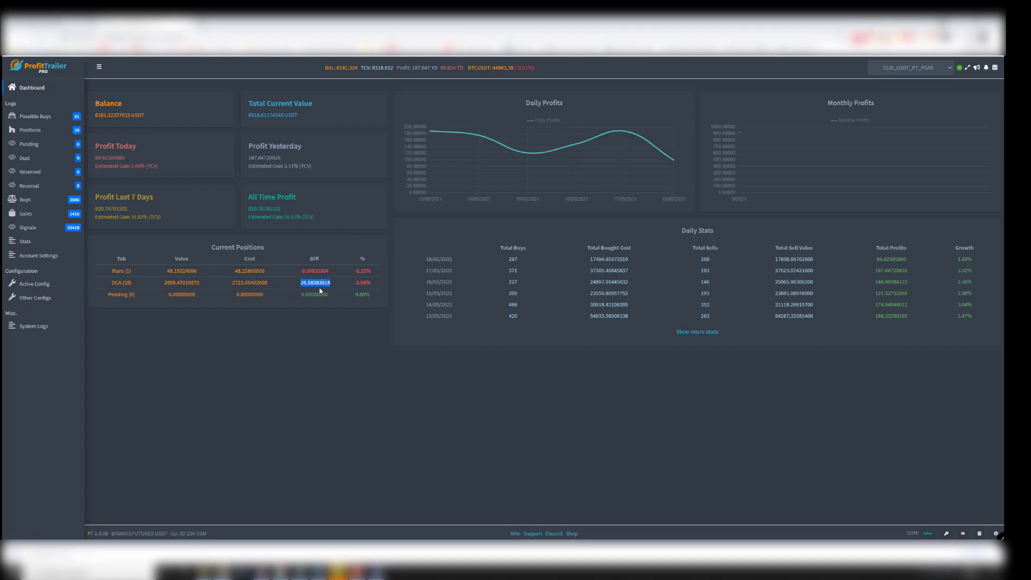
mouse_move(363, 294)
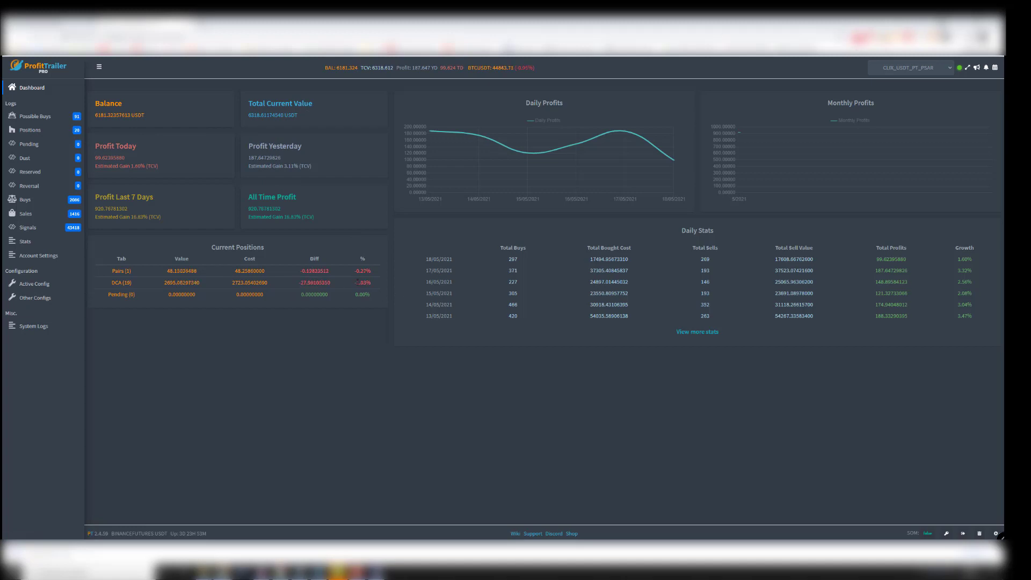
mouse_move(889, 241)
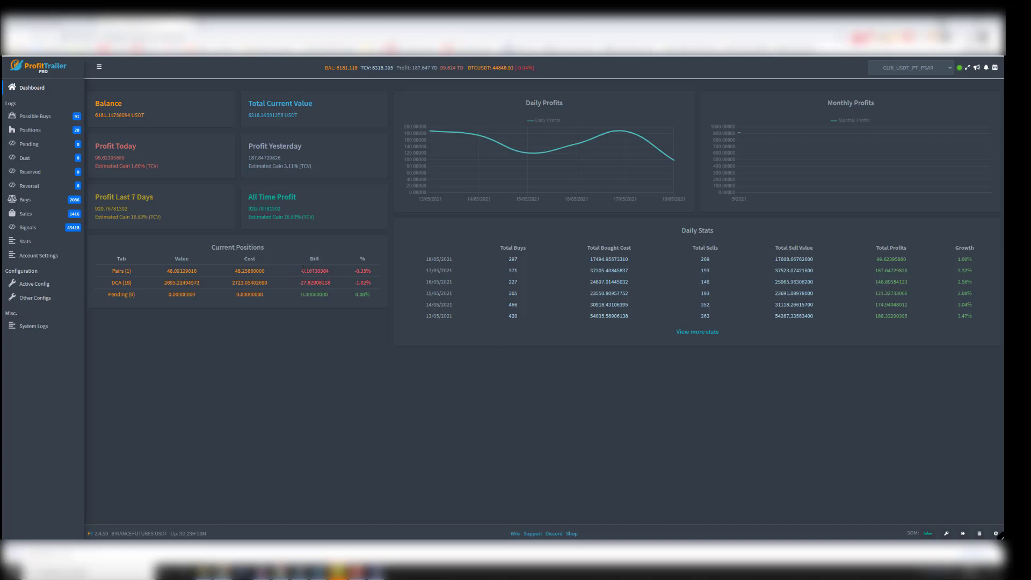
mouse_move(166, 215)
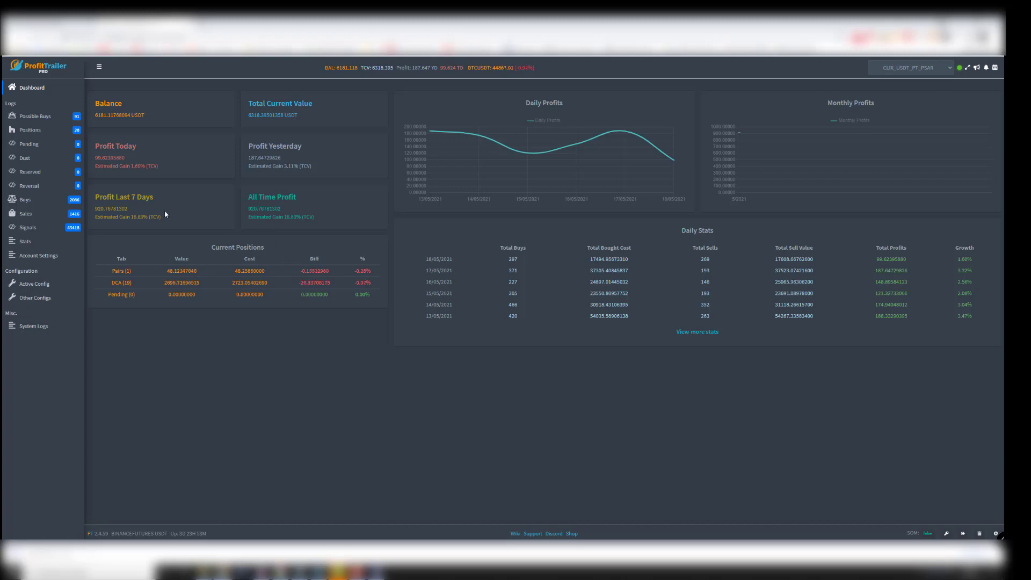
mouse_move(189, 227)
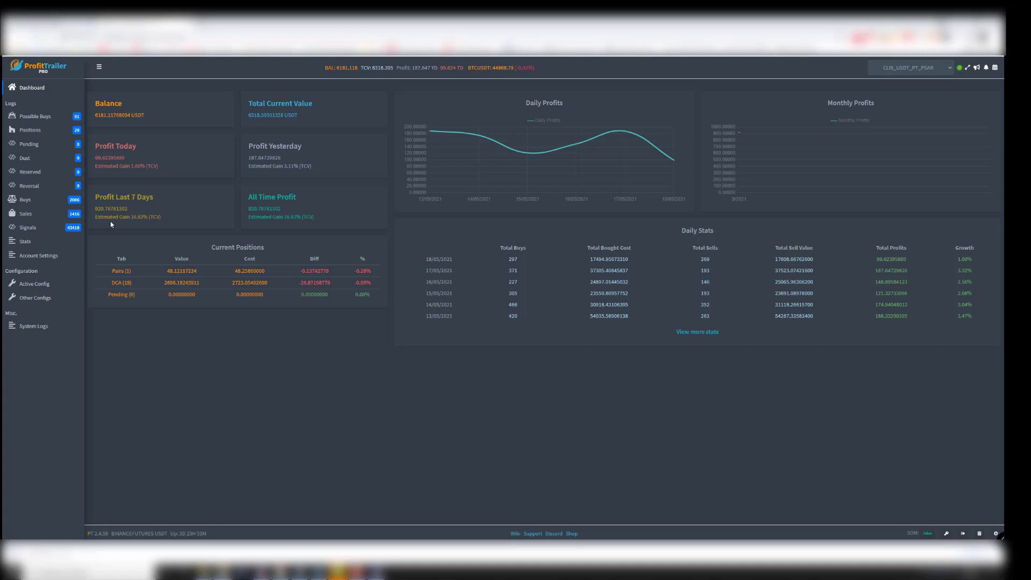
Show the received-signals log and highlight the STORJUSDT pair in the first PSAR buy signal.
click(28, 227)
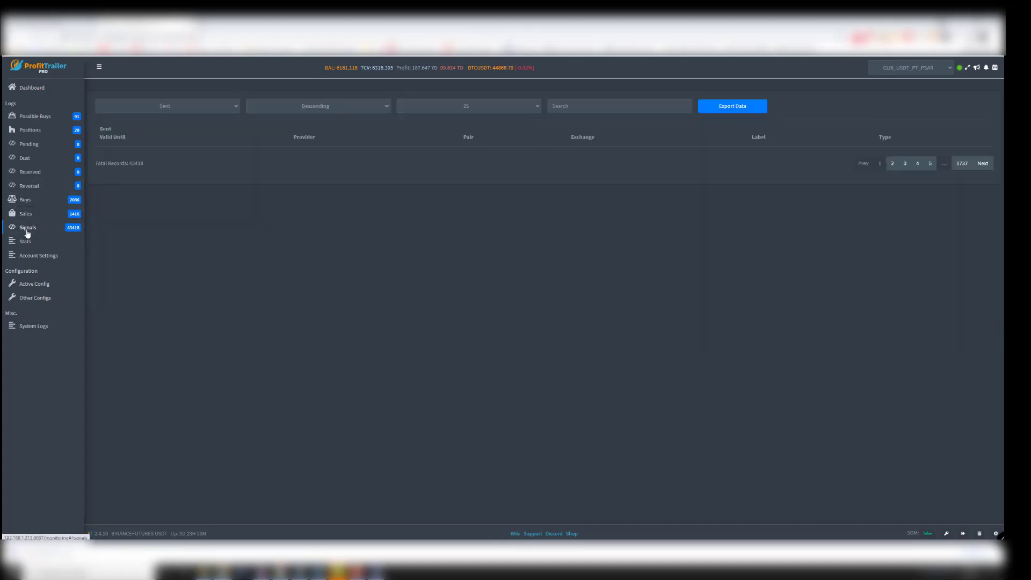
click(28, 227)
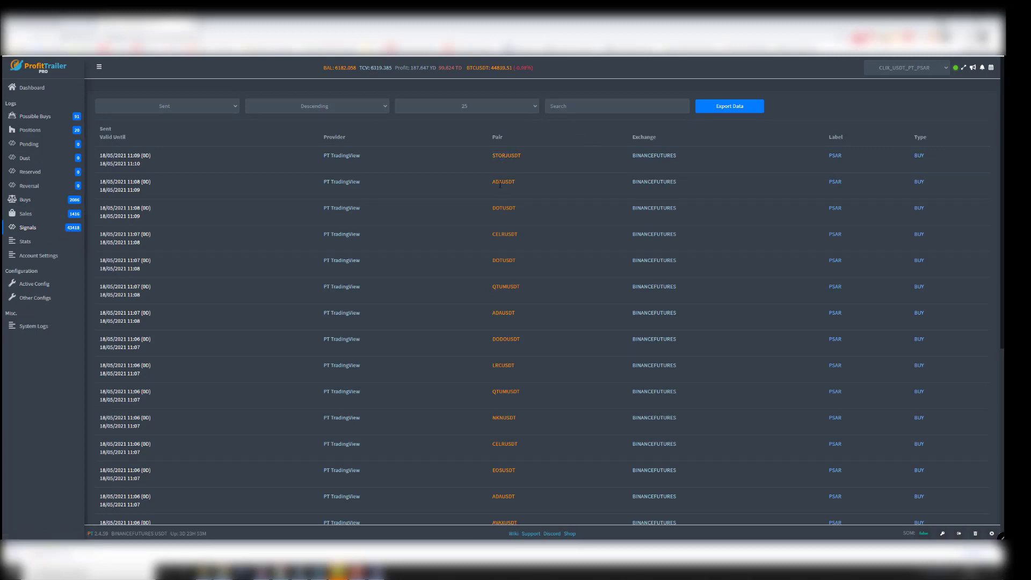
double_click(505, 234)
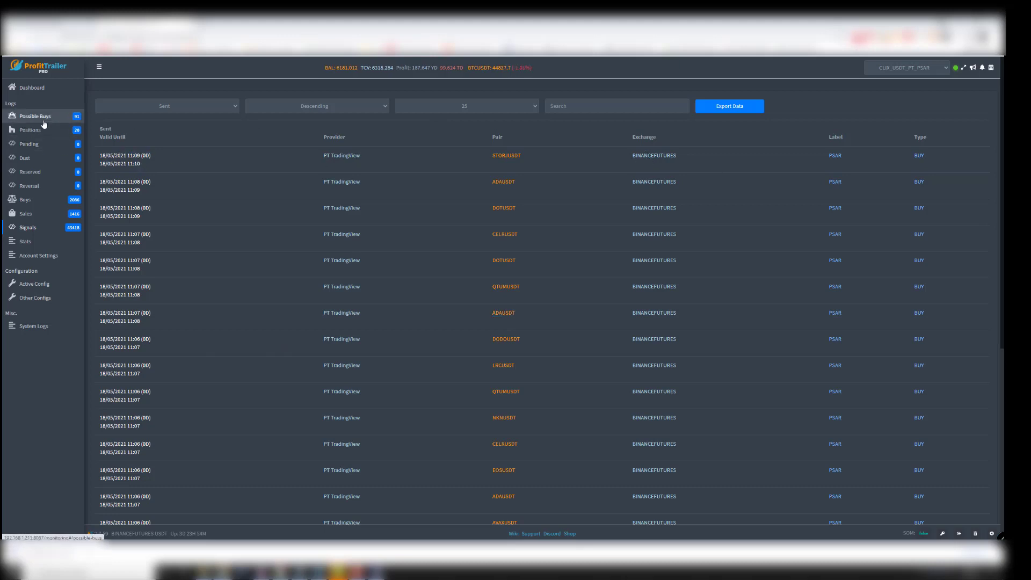
double_click(506, 155)
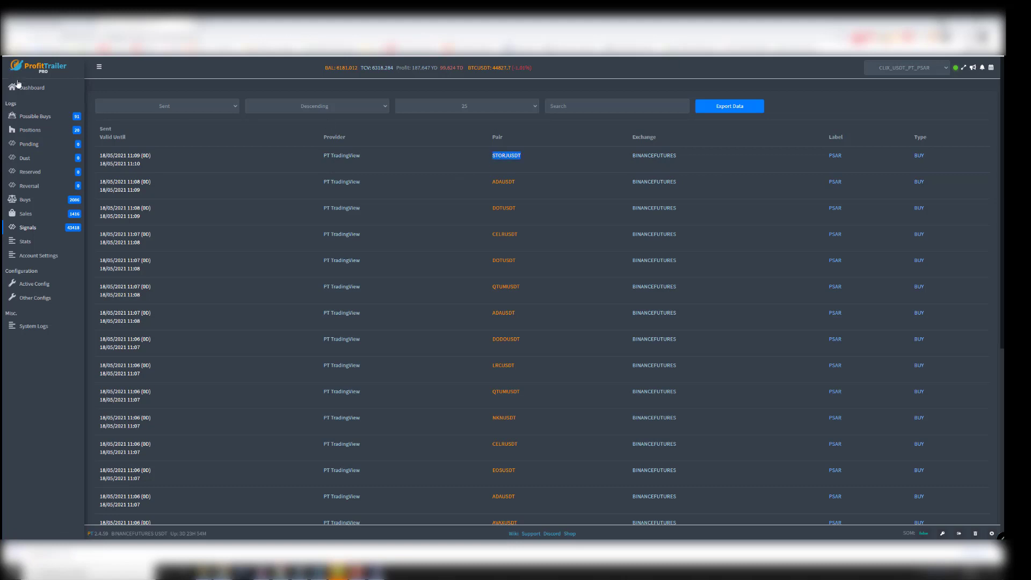
Show the possible buys log with the SUSHI row expanded to its buy strategies and SUSHIUSDT chart.
click(35, 116)
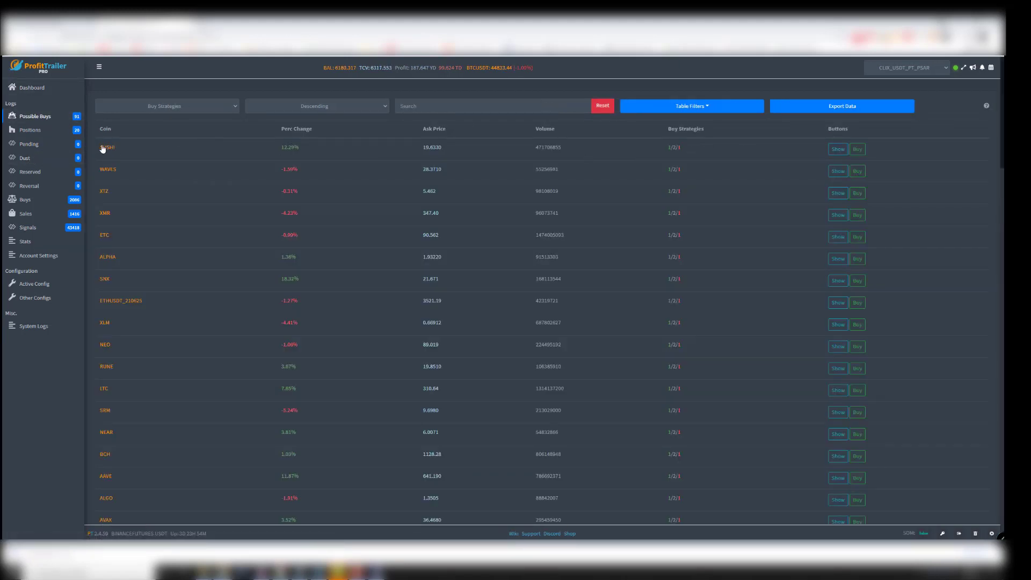
click(836, 148)
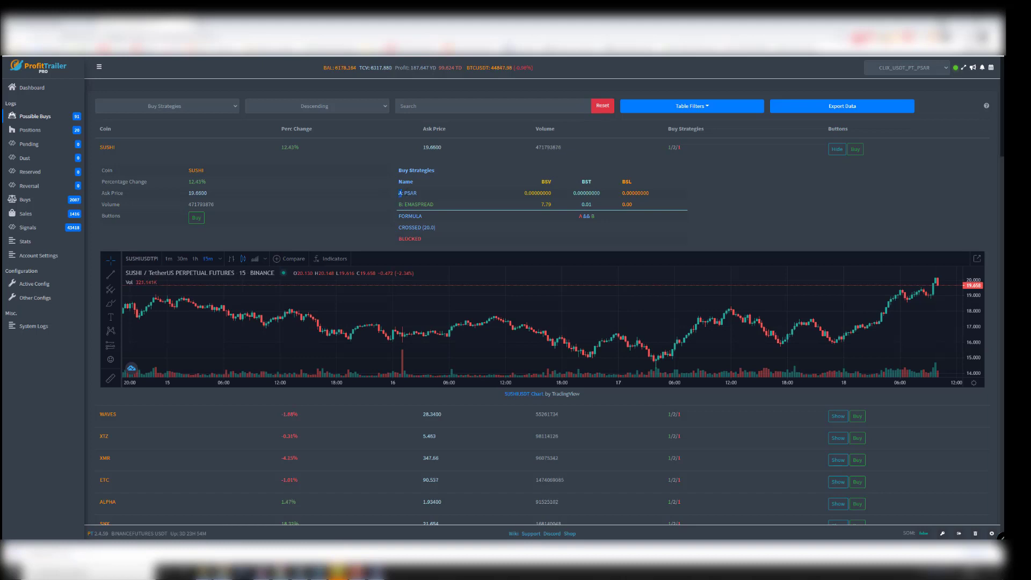
double_click(410, 192)
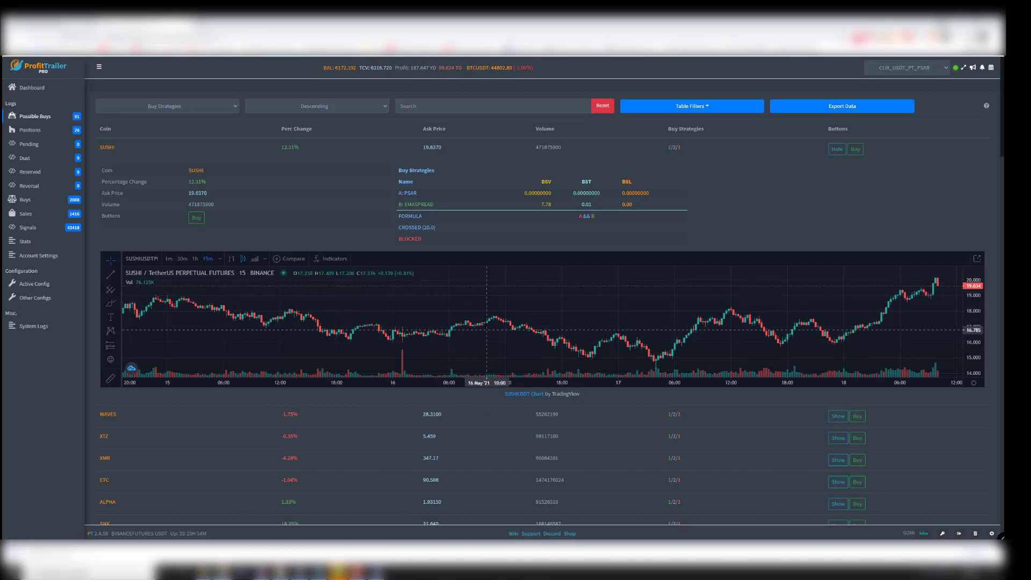
Browse the SUSHI chart's indicator list and close it again.
click(331, 258)
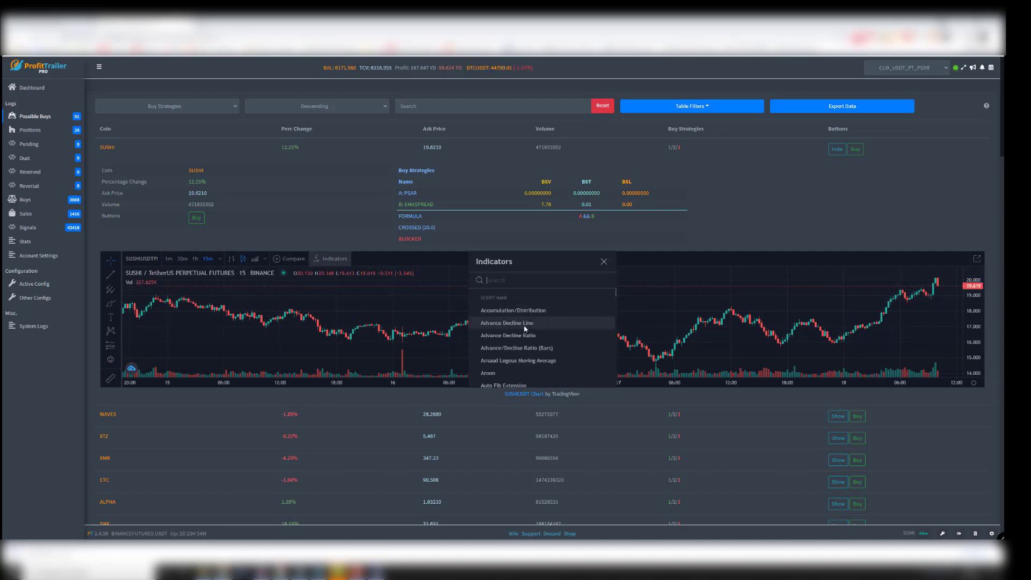
scroll(down, 3)
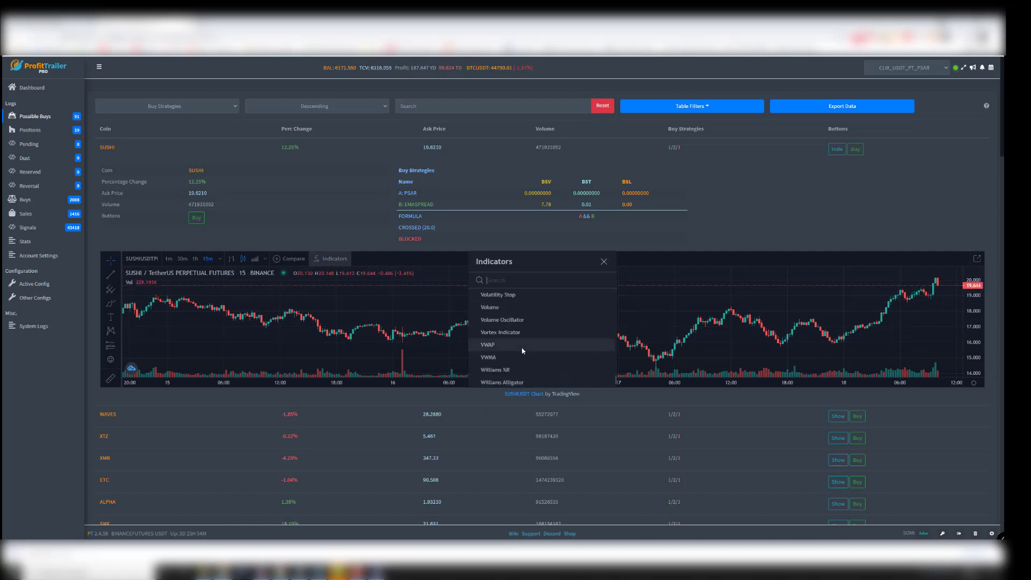
click(602, 261)
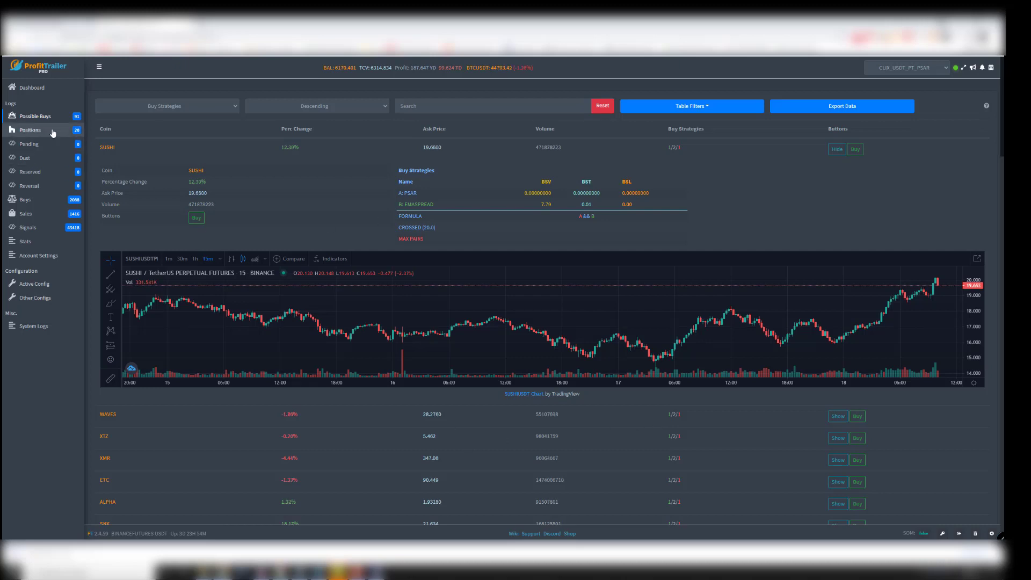
Show the positions log and expand DOGE to review its details and DOGEUSDT chart.
click(30, 130)
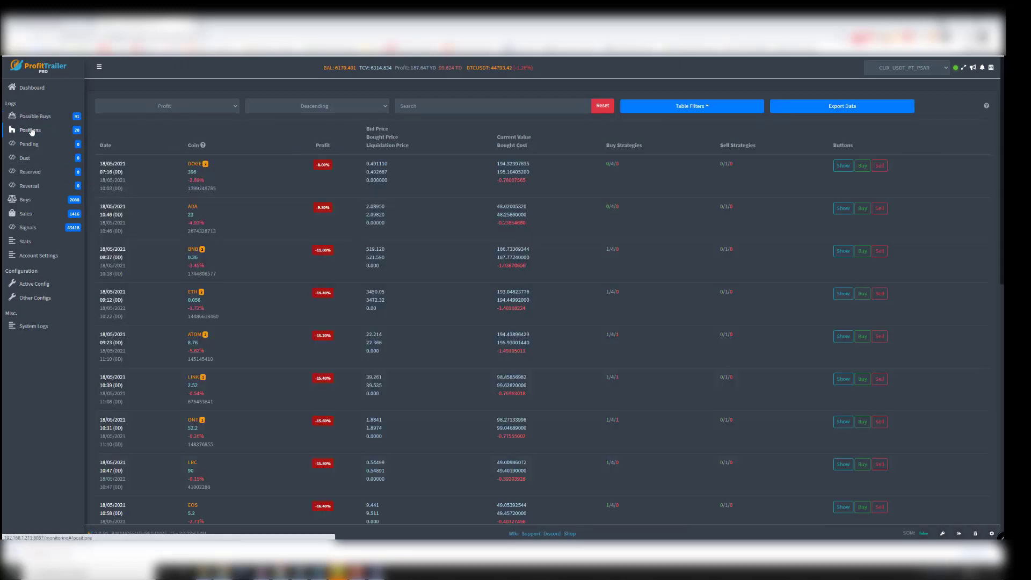
scroll(down, 3)
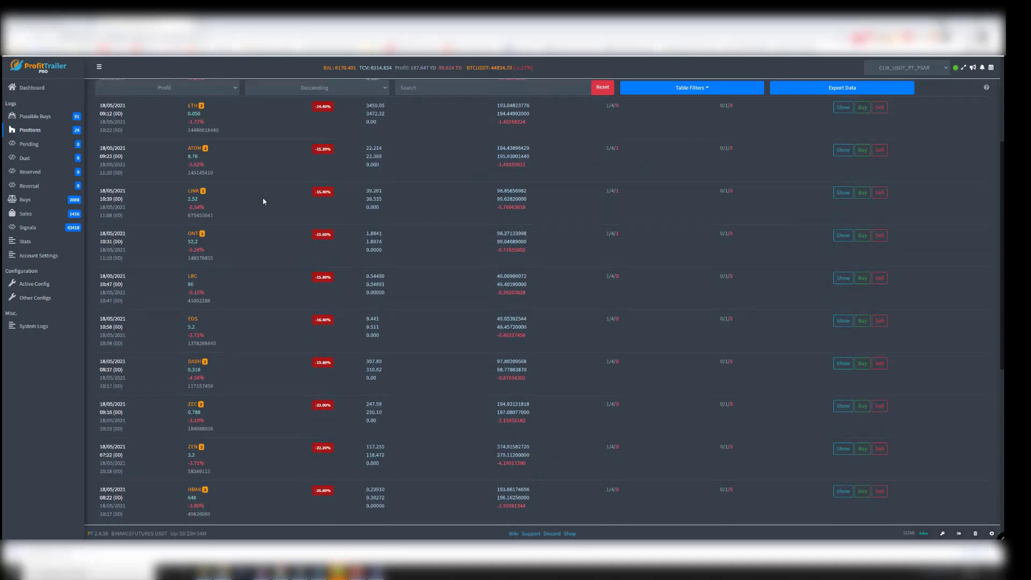
scroll(down, 3)
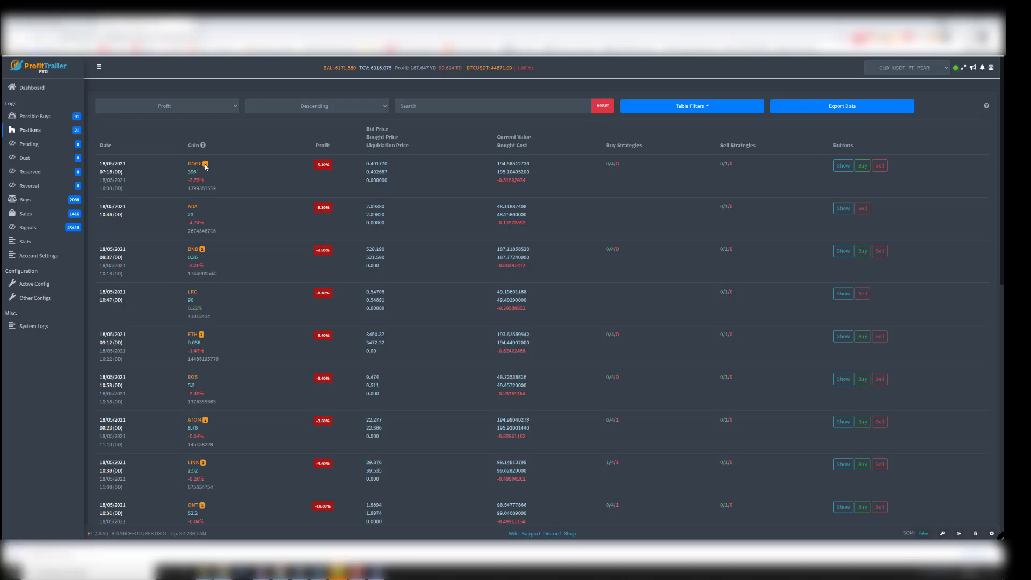
click(843, 165)
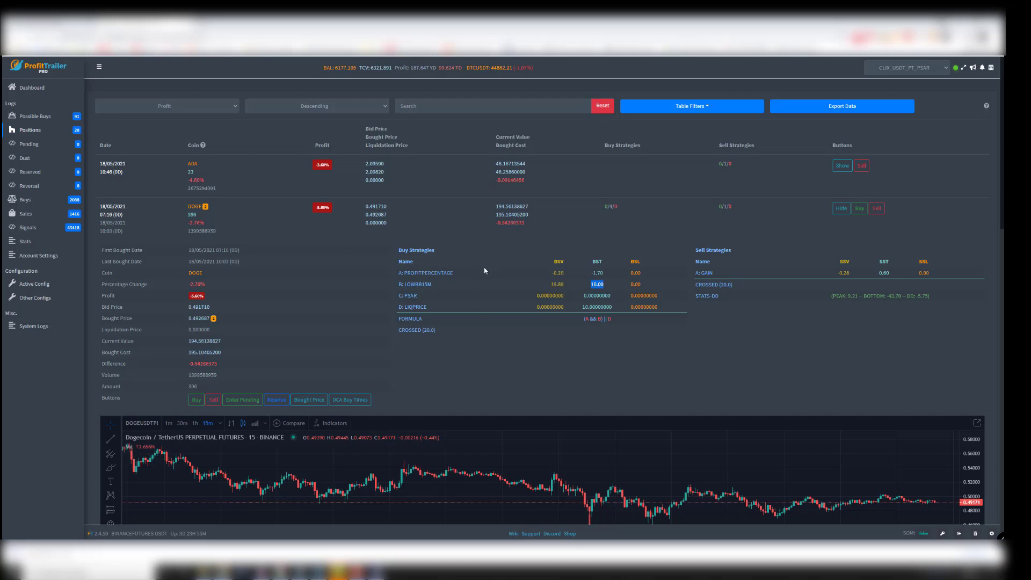
mouse_move(675, 241)
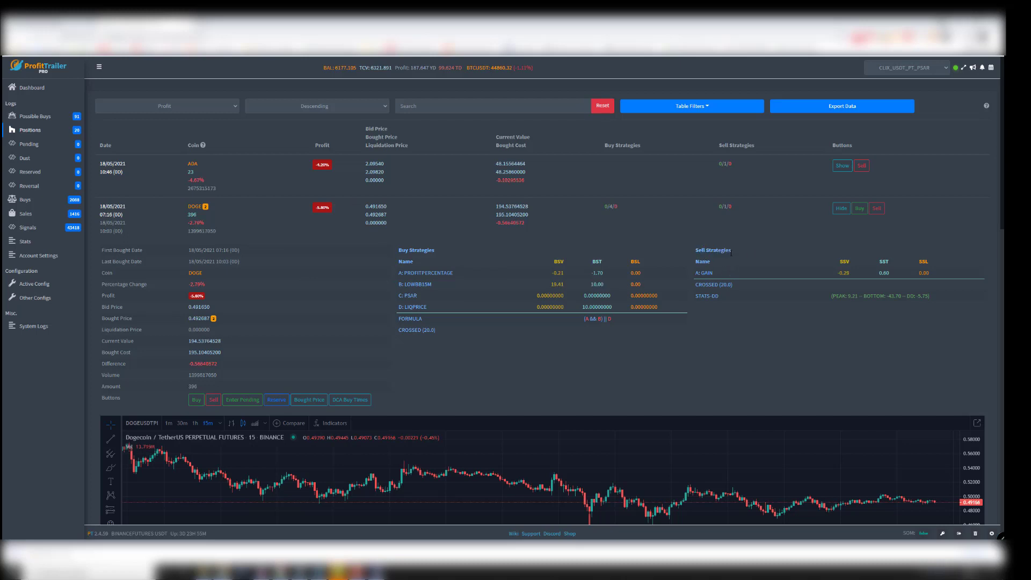
double_click(703, 272)
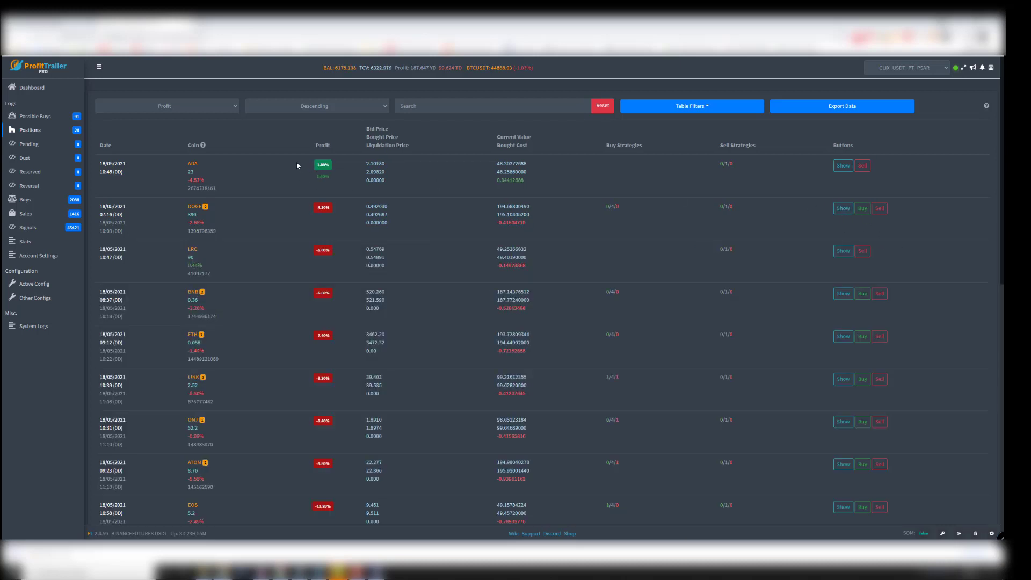
Toggle the ADA position row, leaving it expanded with its sell strategy and Cardano chart.
click(842, 165)
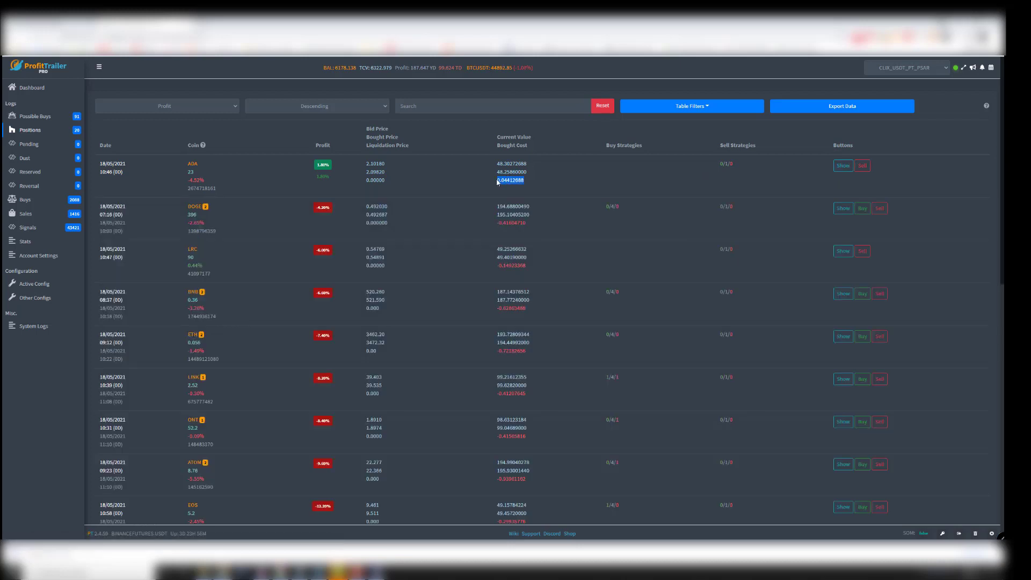
click(842, 166)
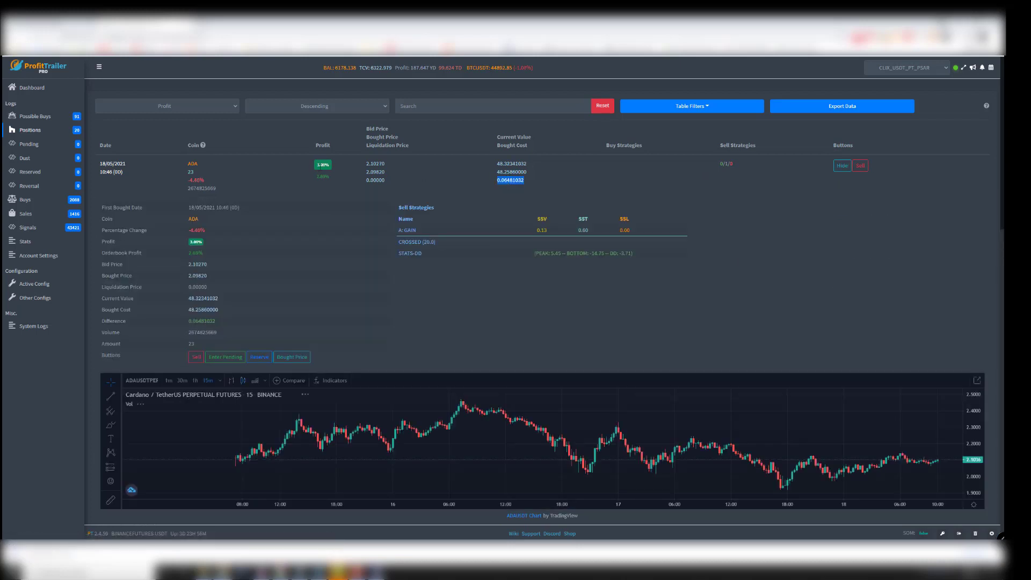
click(842, 165)
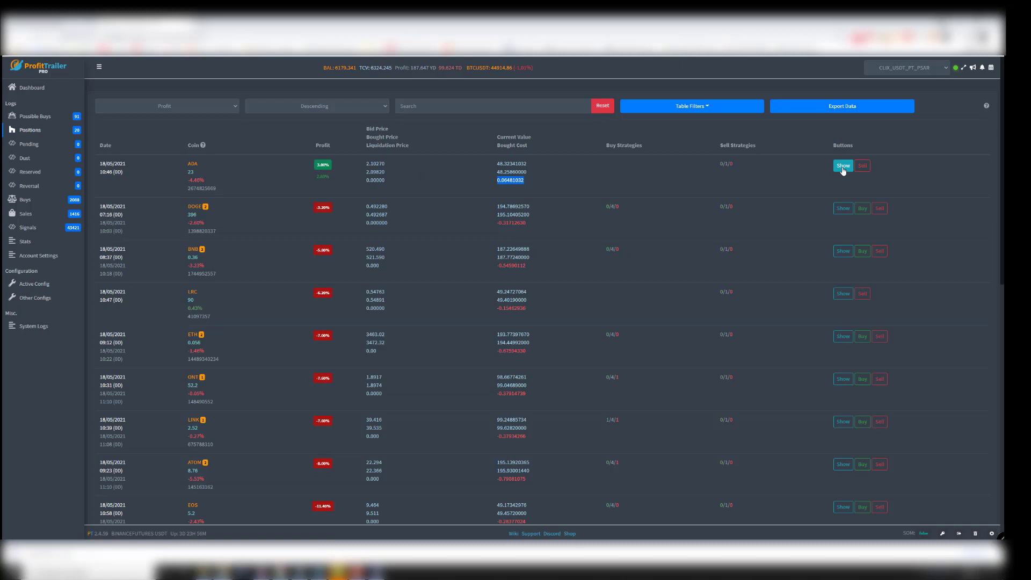
click(842, 165)
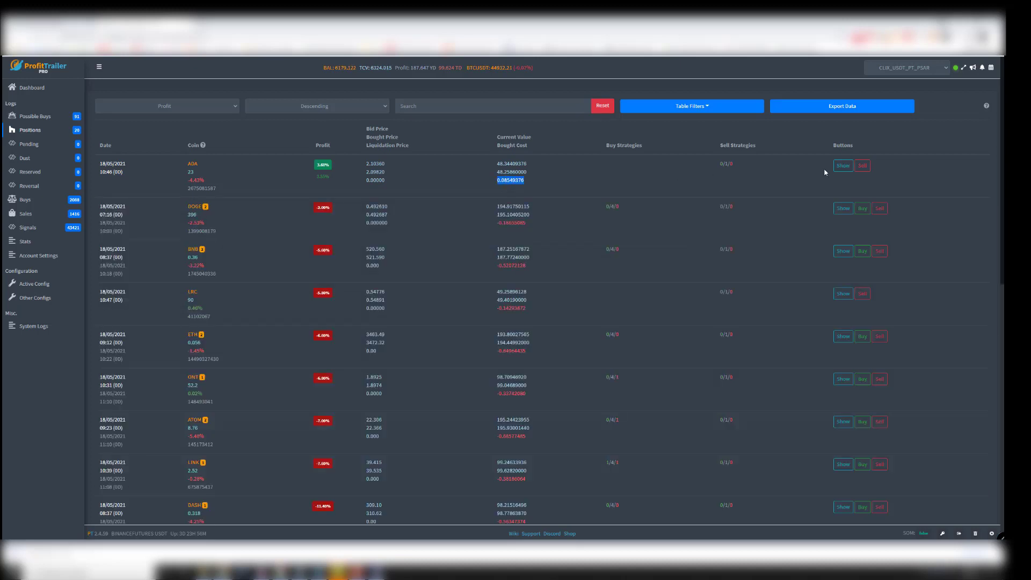
click(842, 166)
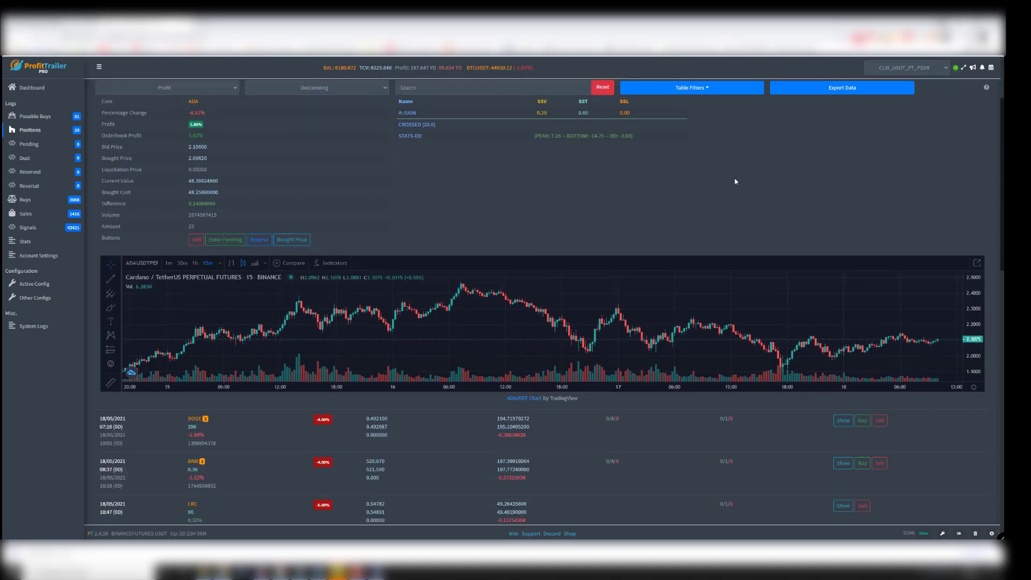
Show the buys log and expand the EOS and then the LINK DCA buy with its ChainLink chart.
click(25, 200)
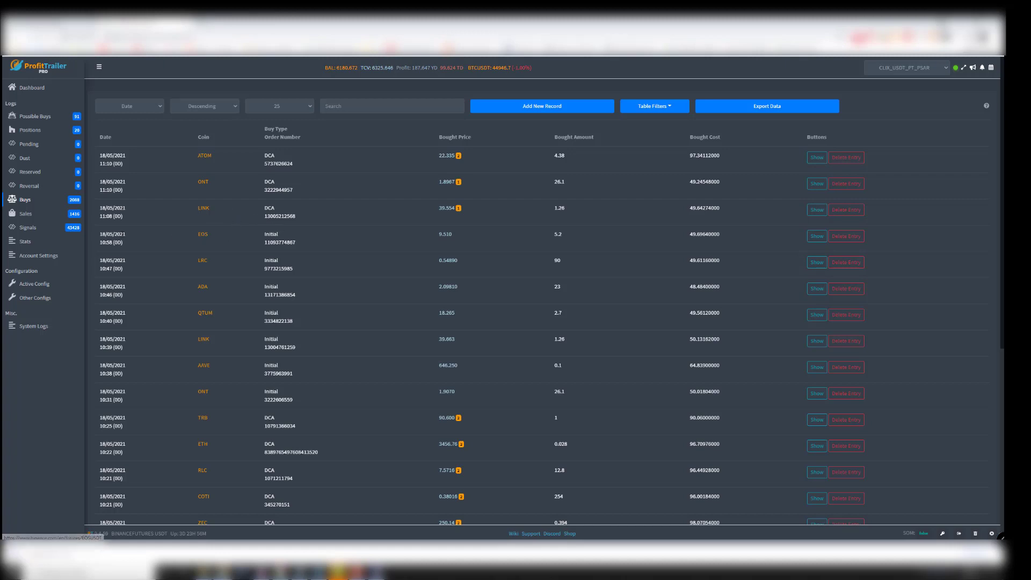
click(816, 236)
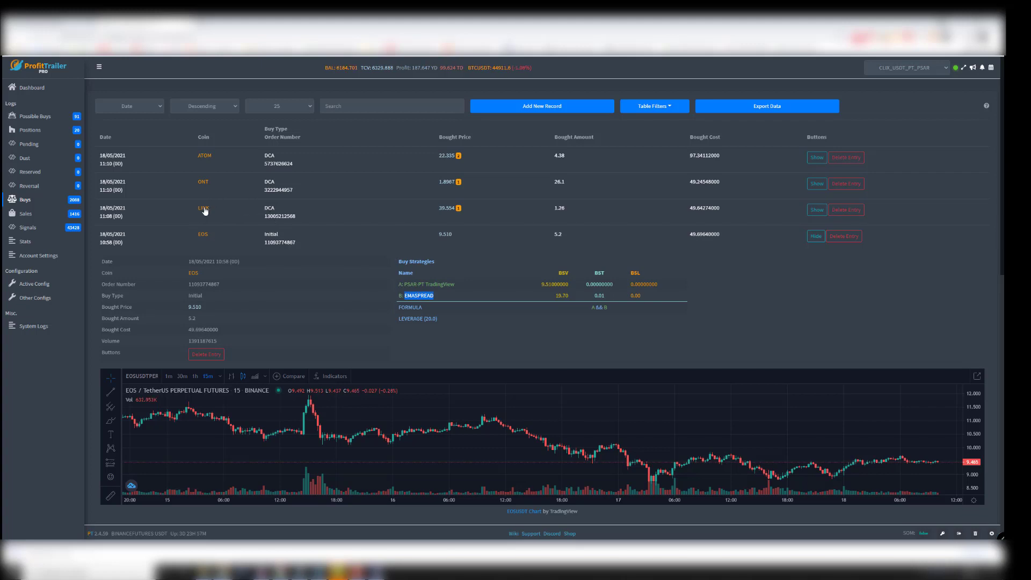
click(816, 209)
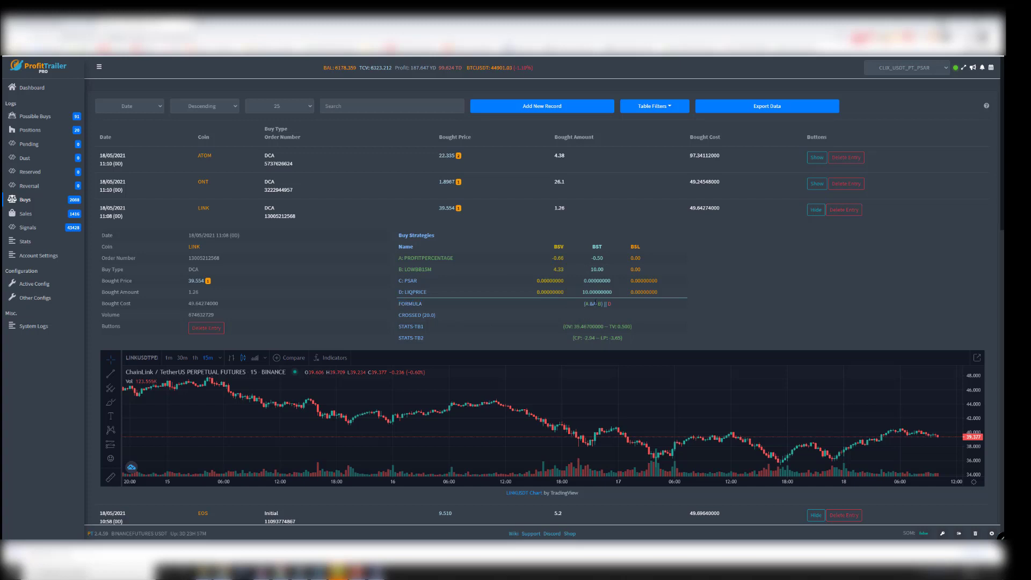
mouse_move(409, 281)
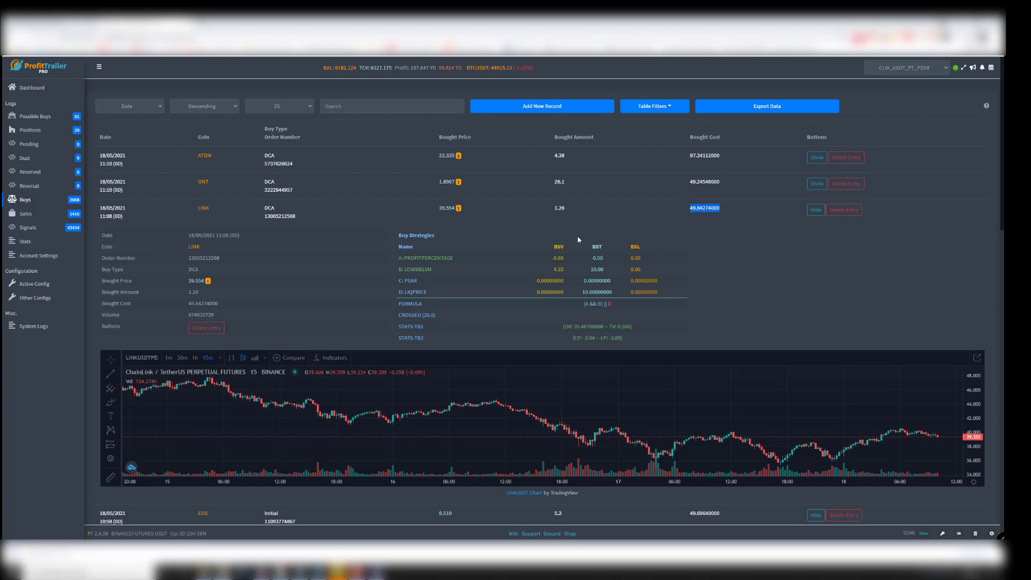
mouse_move(718, 260)
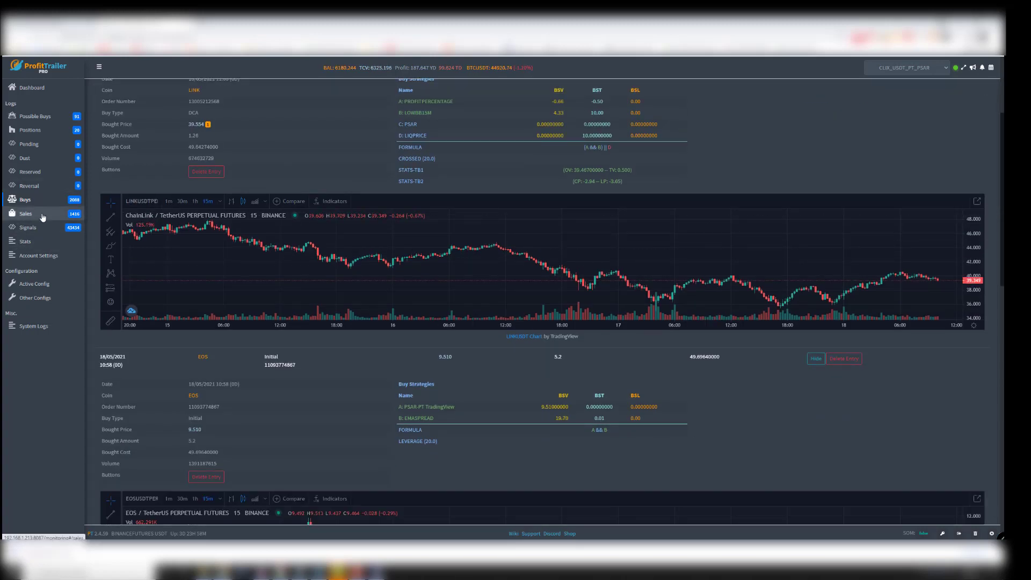
Show the sales log with the QTUM sale expanded to its sell strategies and Qtum chart.
click(26, 212)
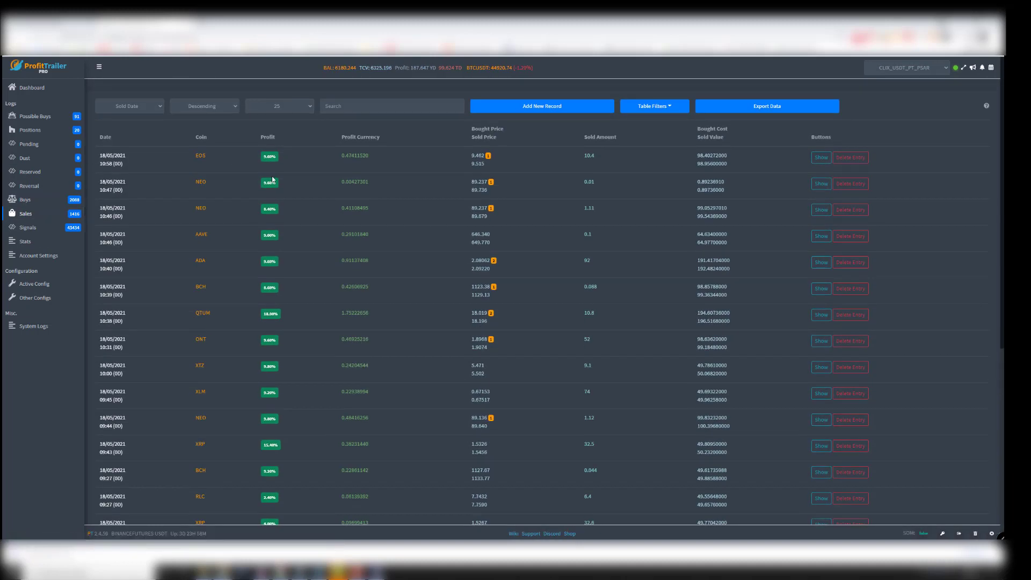
mouse_move(267, 349)
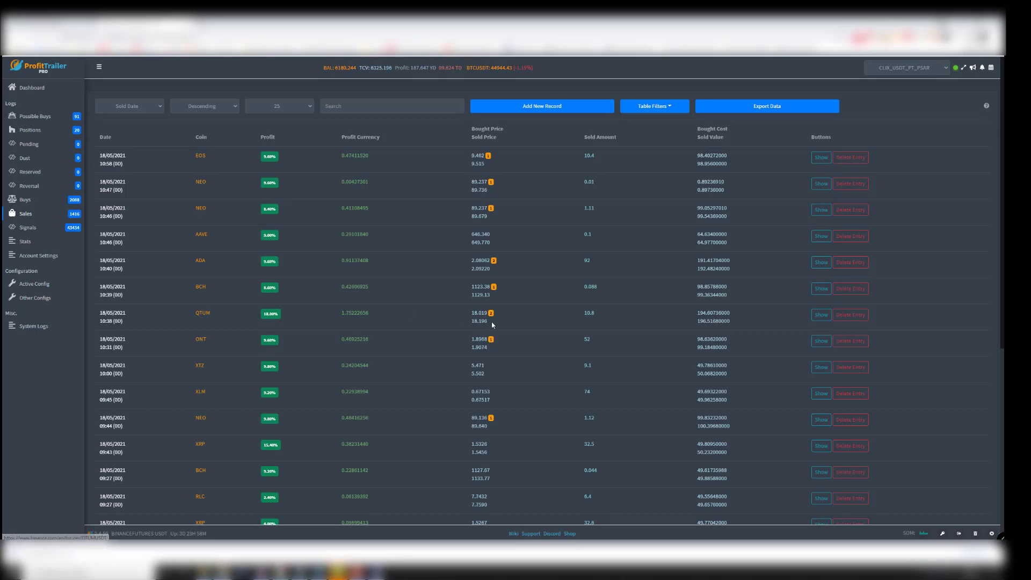
click(819, 315)
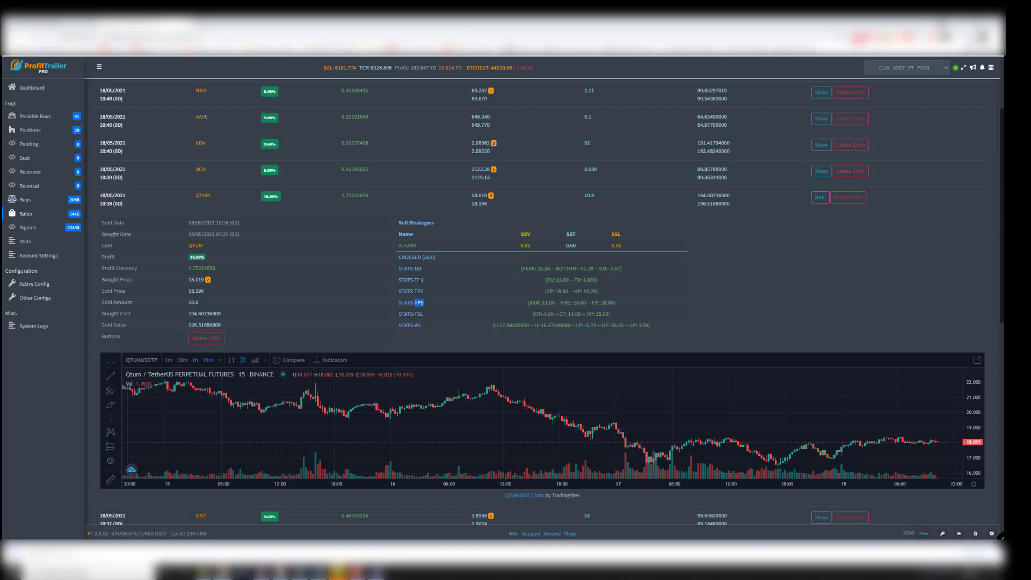
Show the Stats page with General Stats: daily profits, buys vs sales and cumulative PnL.
click(26, 242)
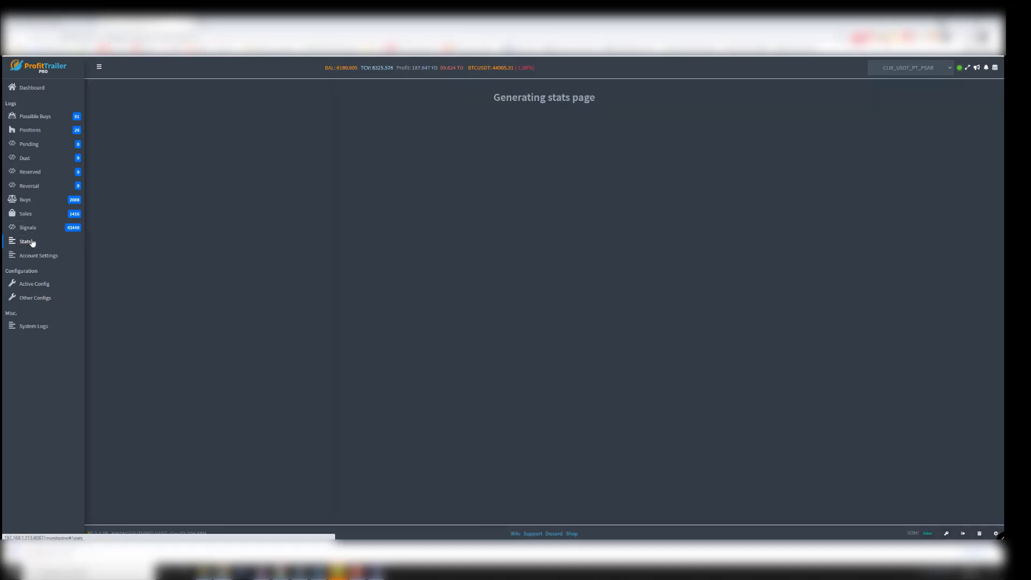
mouse_move(479, 200)
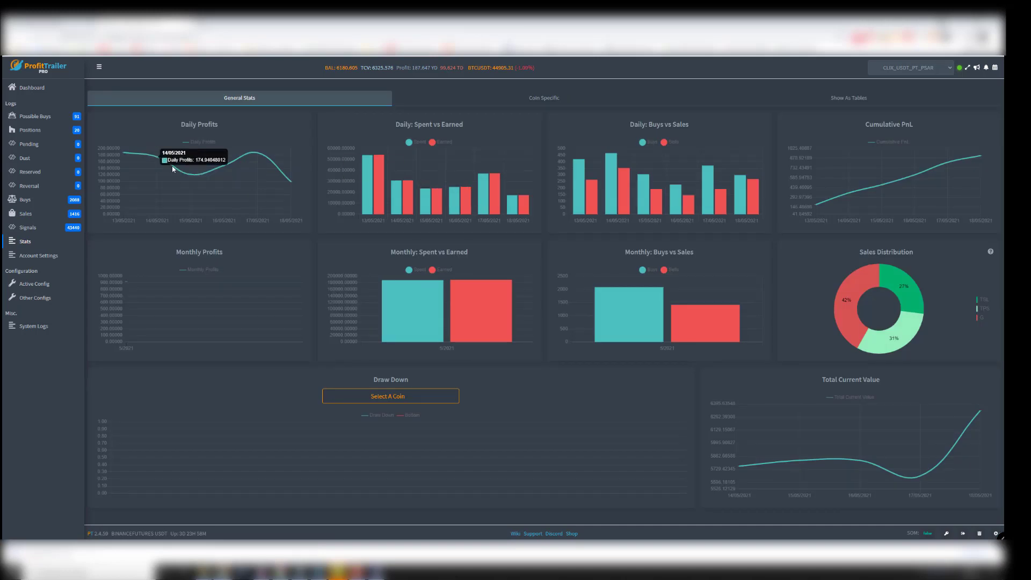
mouse_move(236, 146)
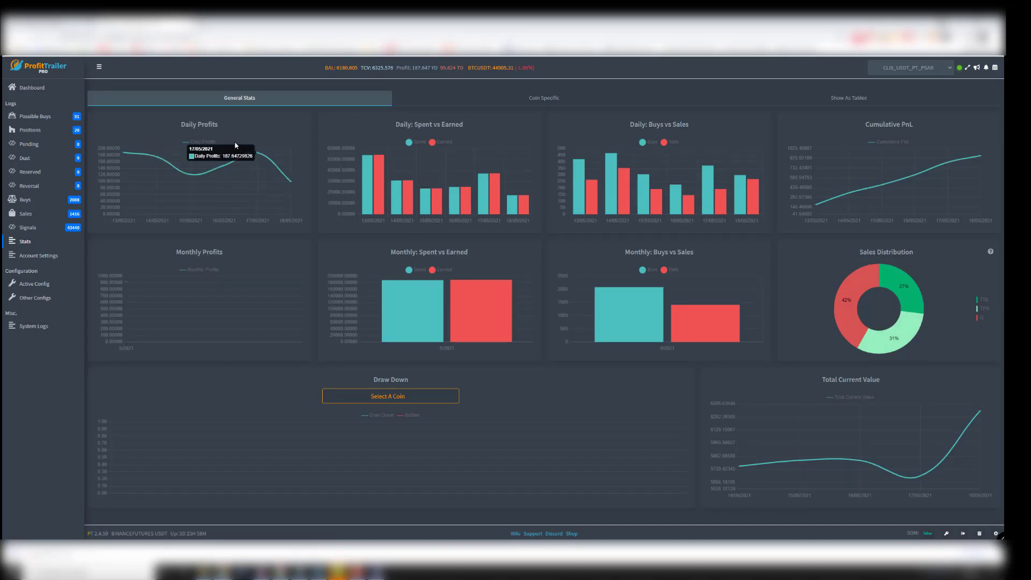
mouse_move(367, 164)
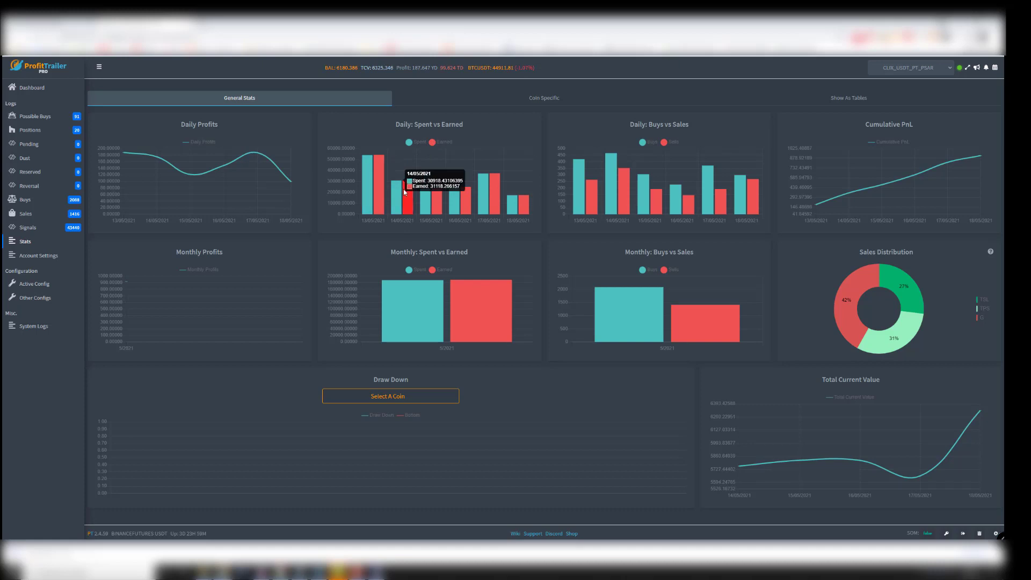
mouse_move(462, 200)
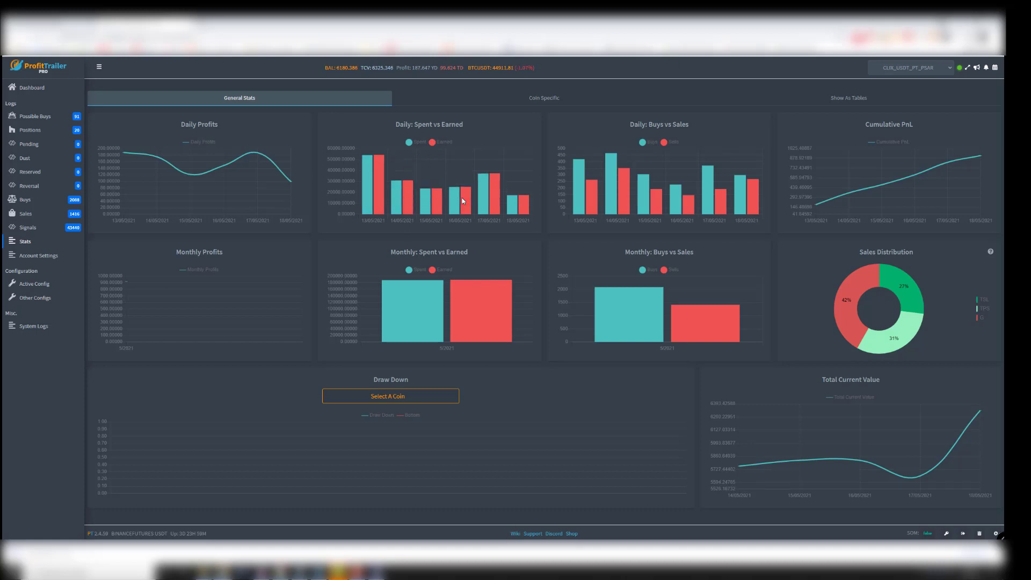
mouse_move(874, 303)
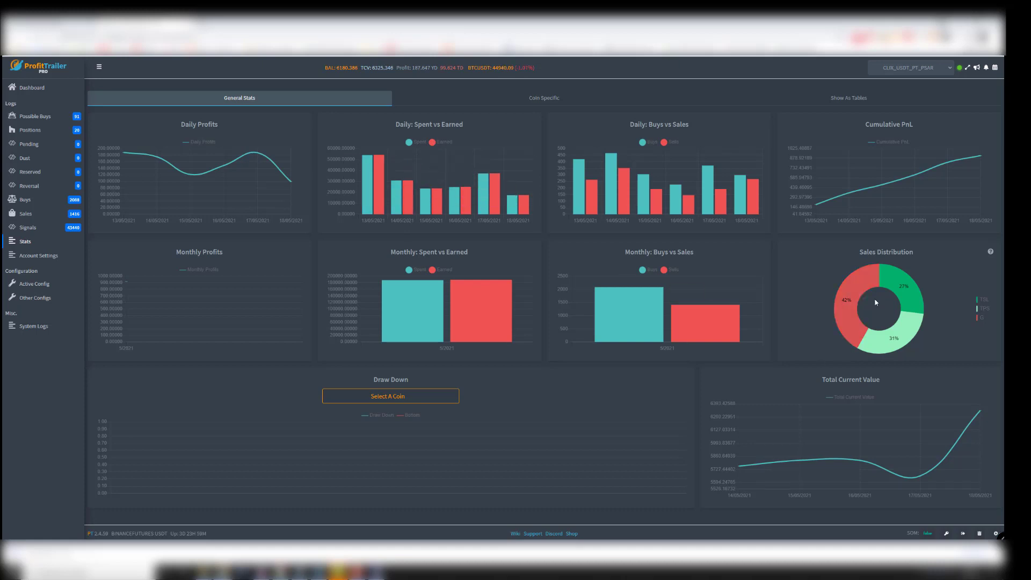
mouse_move(847, 280)
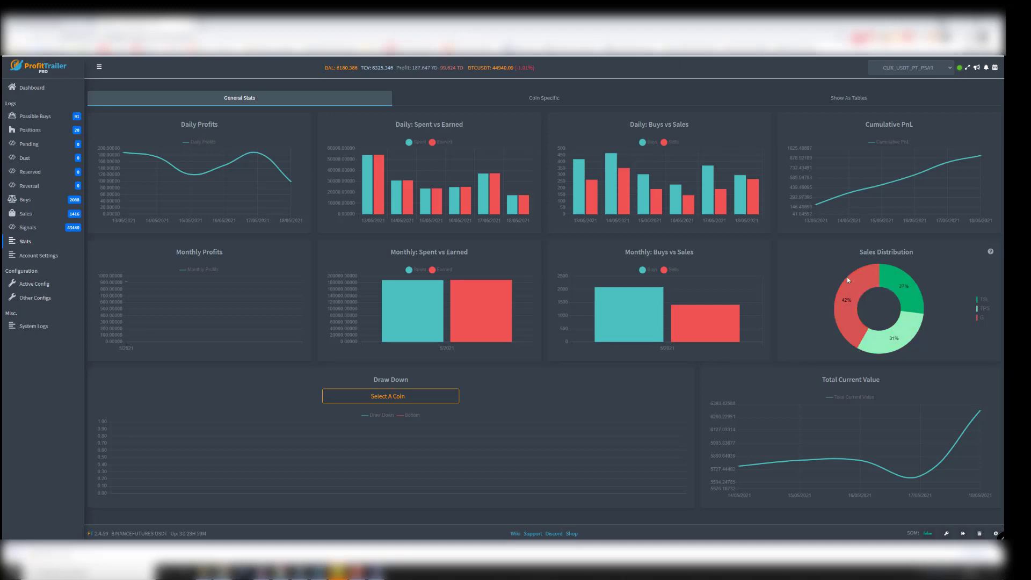
mouse_move(847, 304)
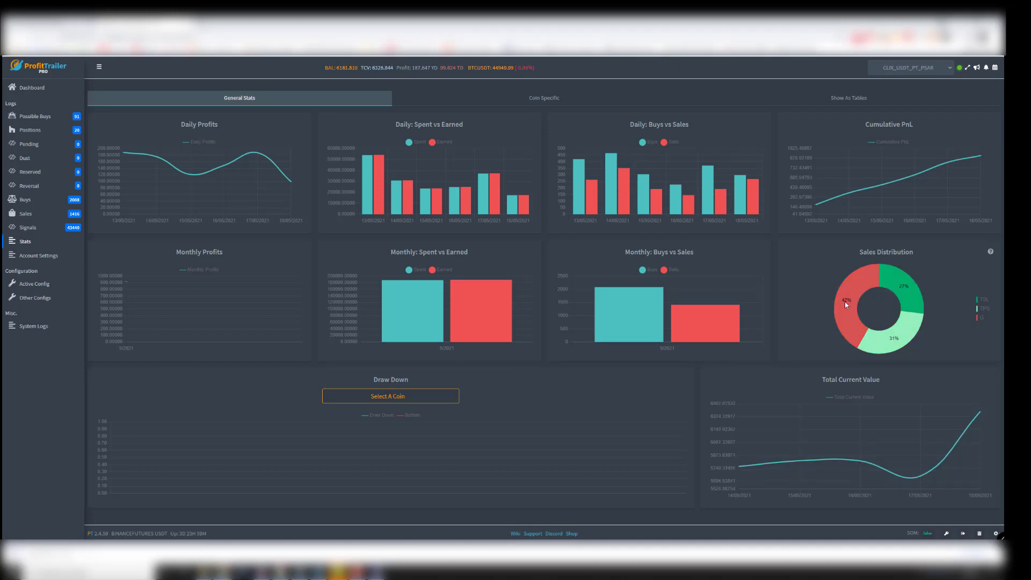
mouse_move(848, 320)
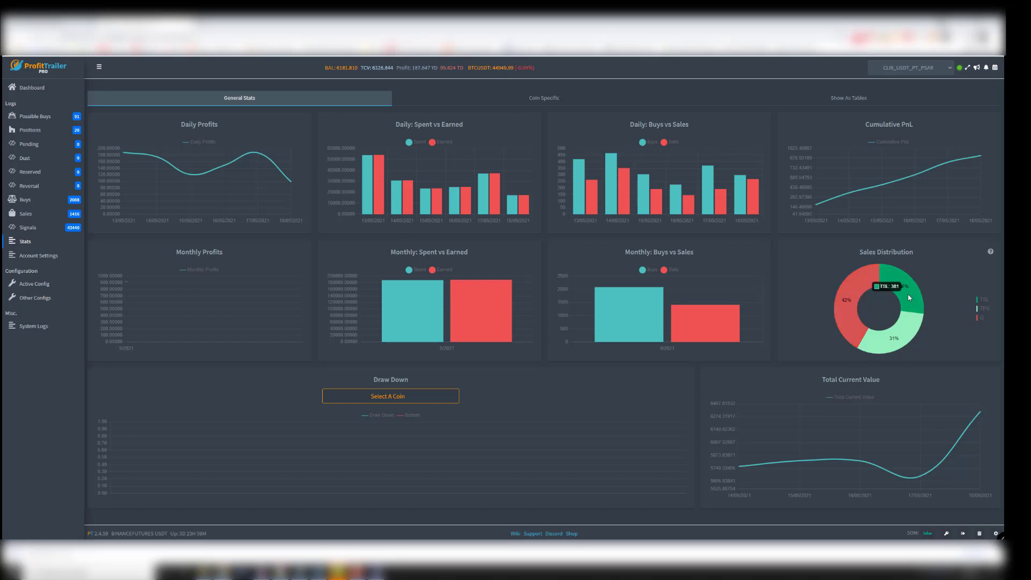
mouse_move(893, 347)
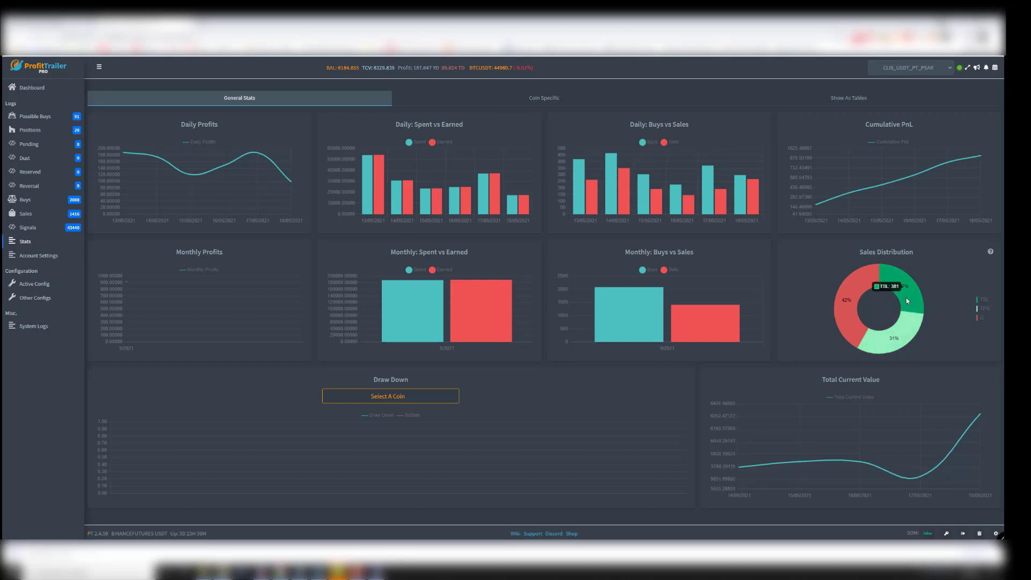
mouse_move(912, 336)
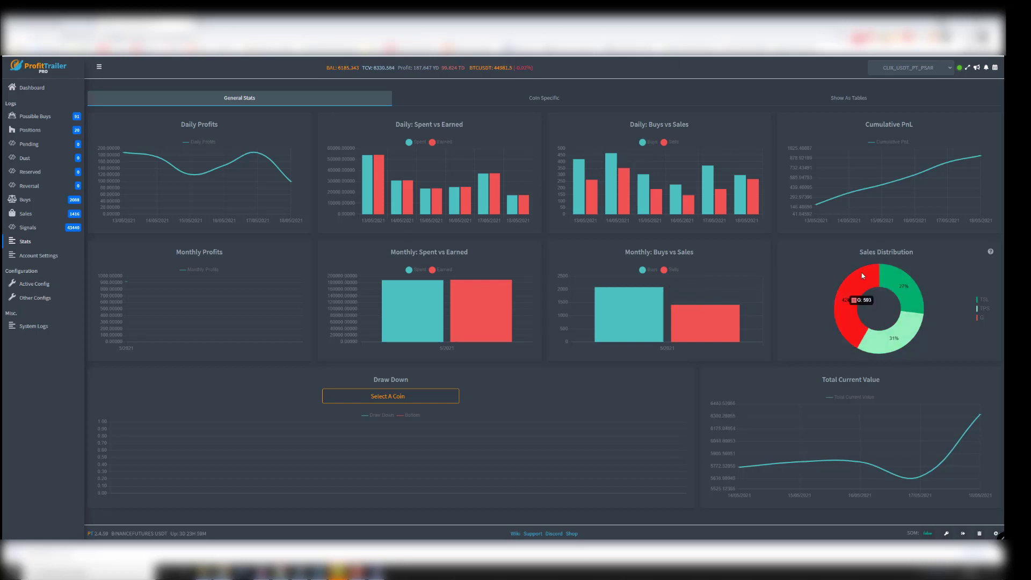
mouse_move(827, 295)
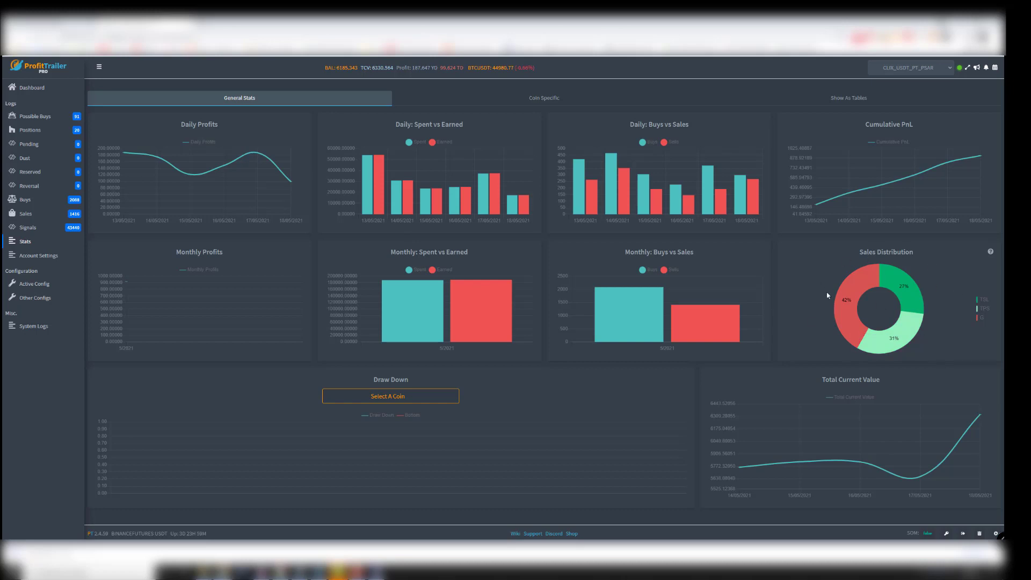
Switch to Coin Specific stats and highlight the 1.71-hour average trade duration.
click(543, 98)
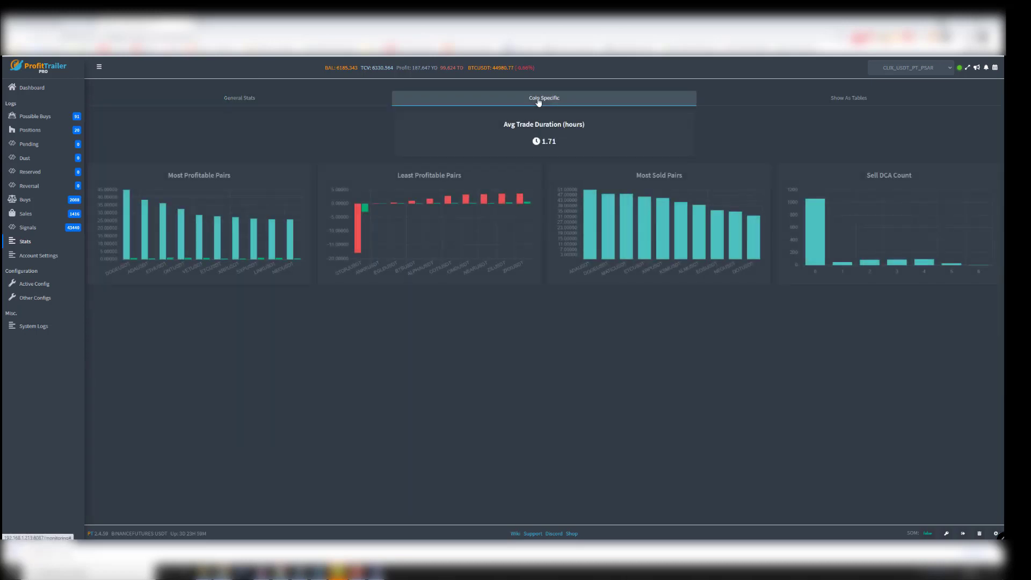
mouse_move(151, 259)
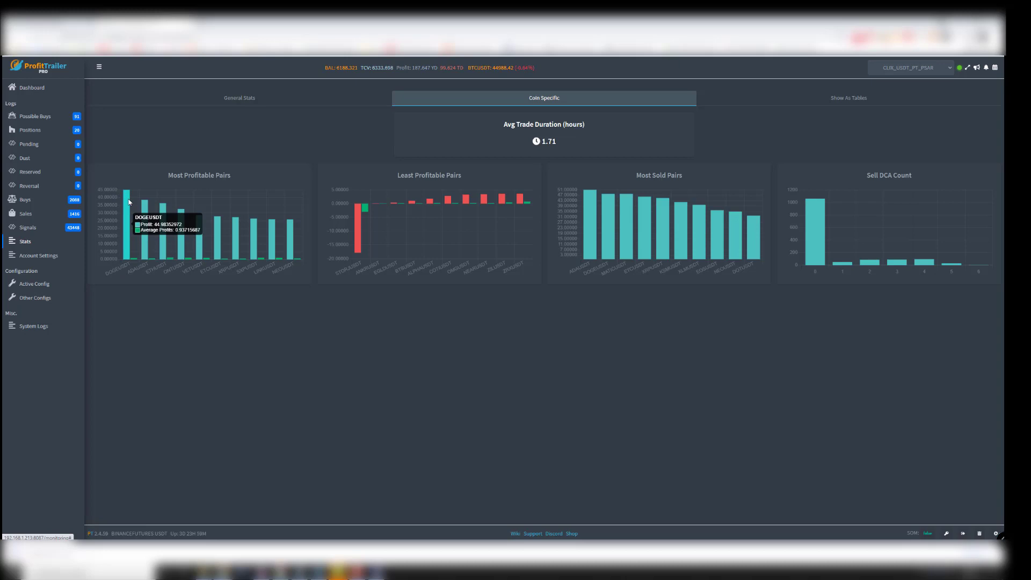
mouse_move(161, 212)
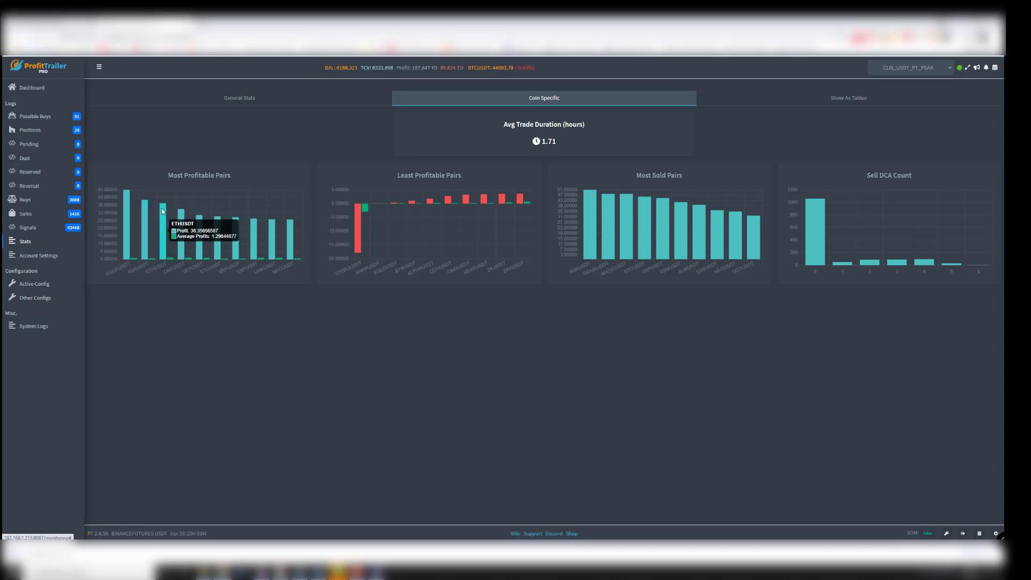
mouse_move(195, 219)
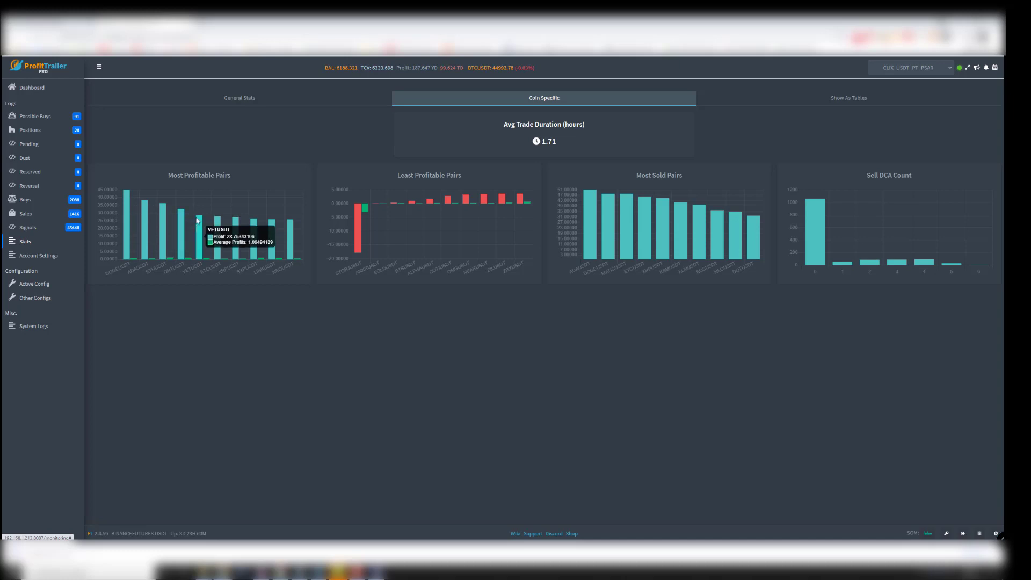
mouse_move(253, 230)
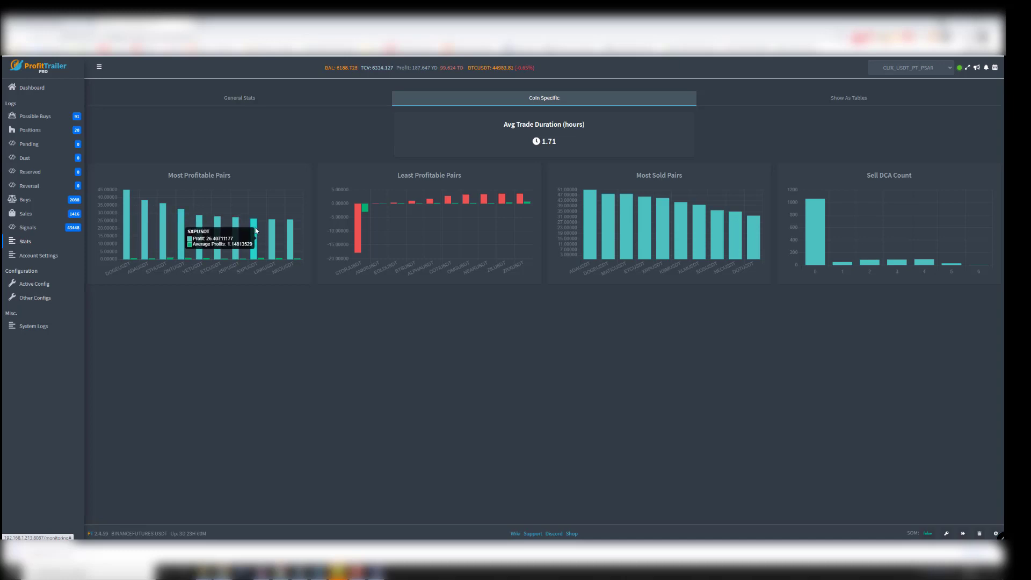
mouse_move(357, 217)
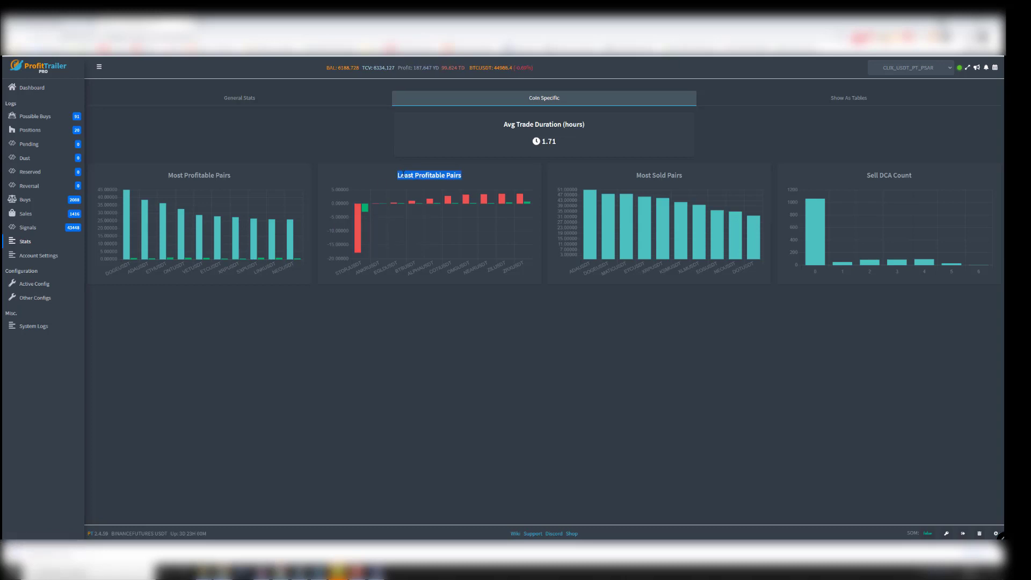
mouse_move(360, 209)
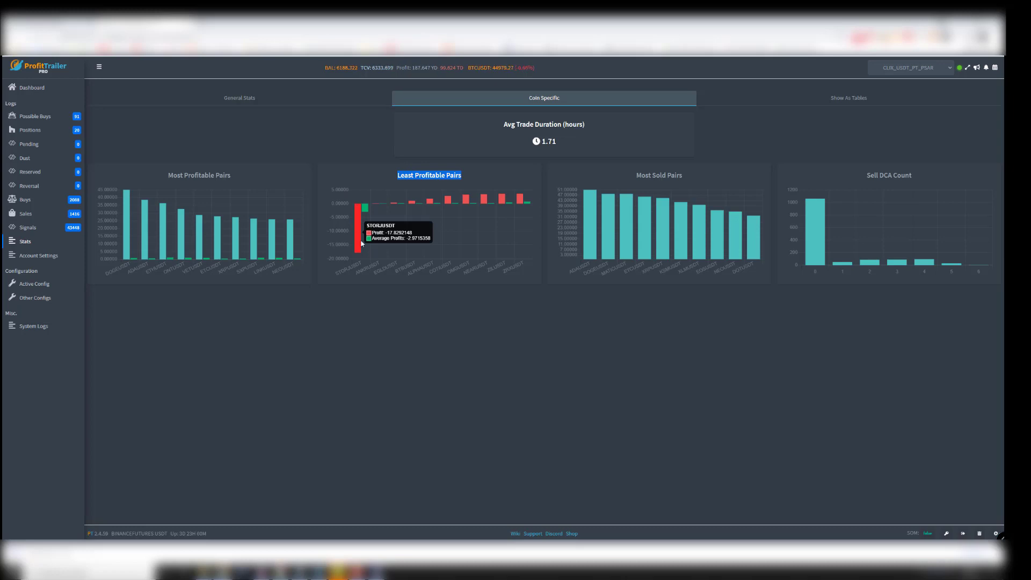
mouse_move(360, 238)
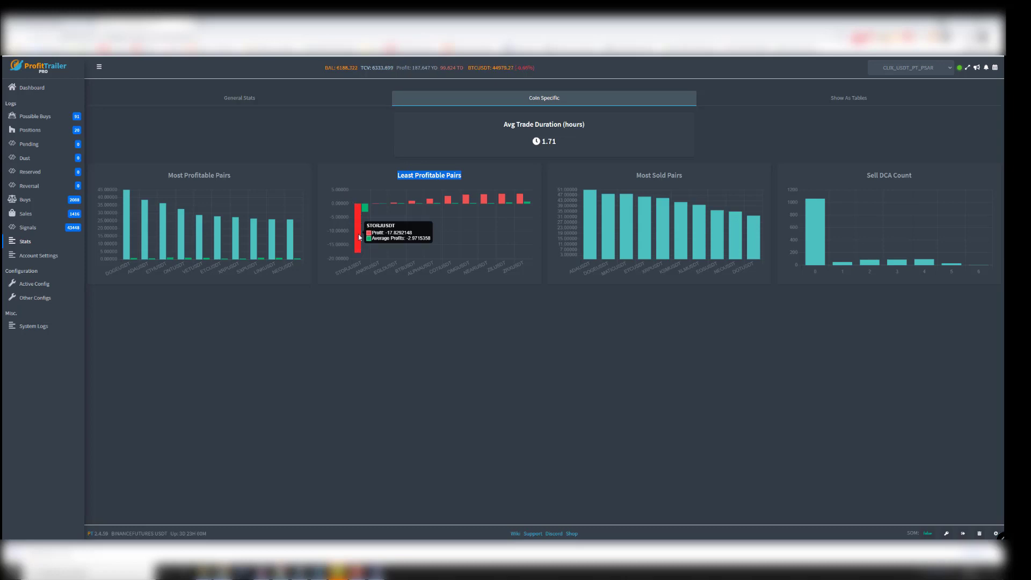
mouse_move(360, 219)
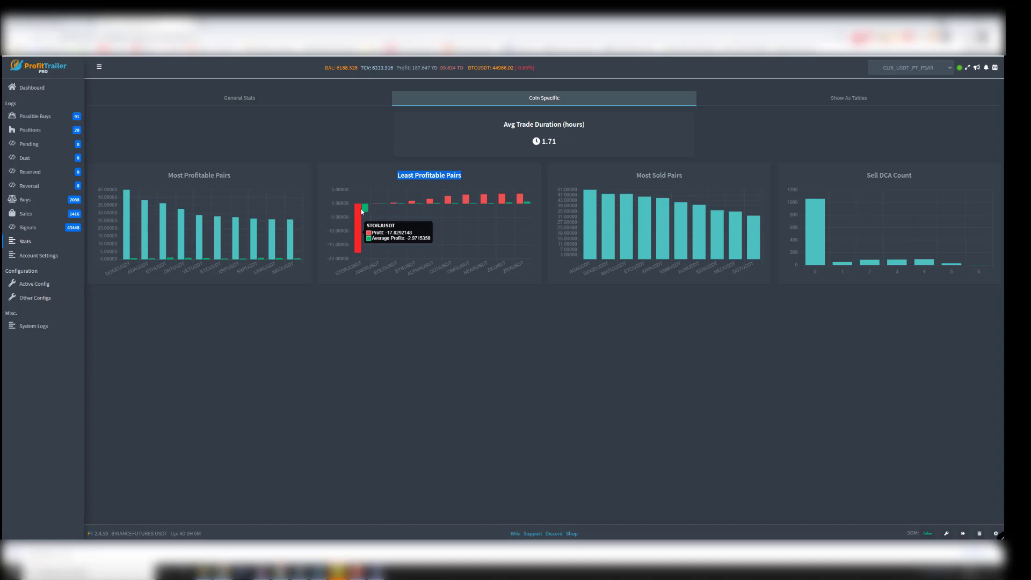
mouse_move(489, 201)
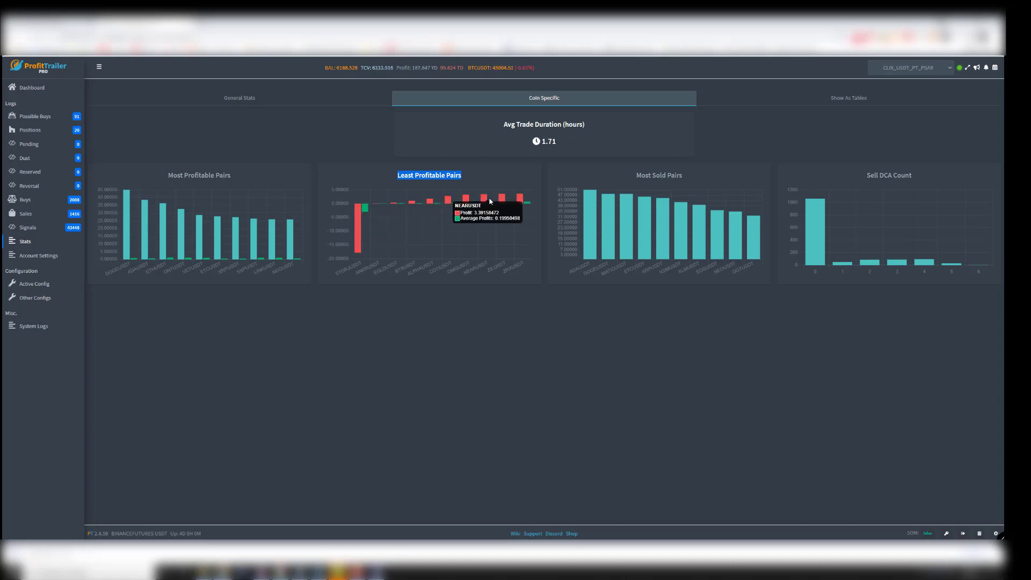
mouse_move(520, 199)
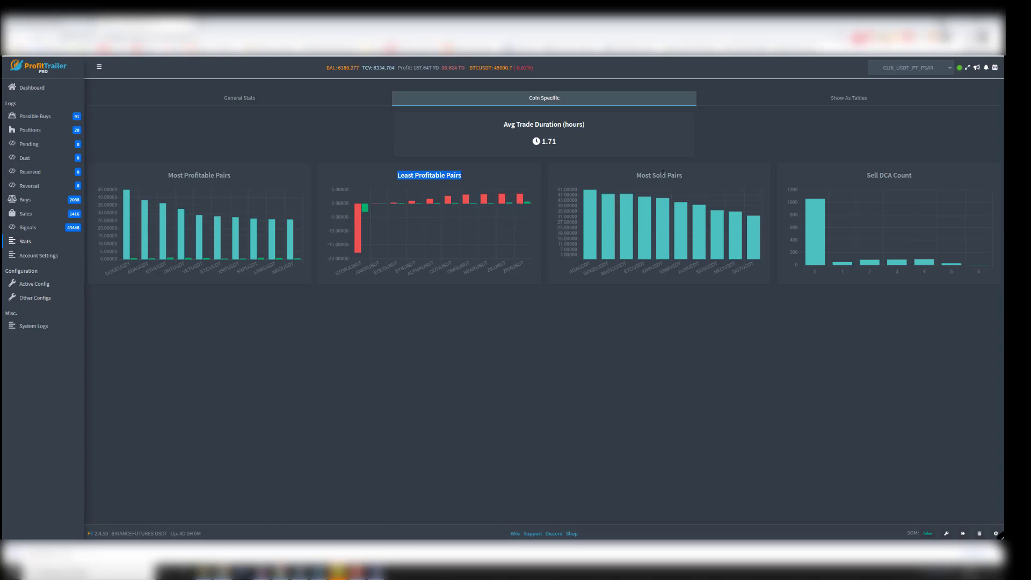
mouse_move(608, 204)
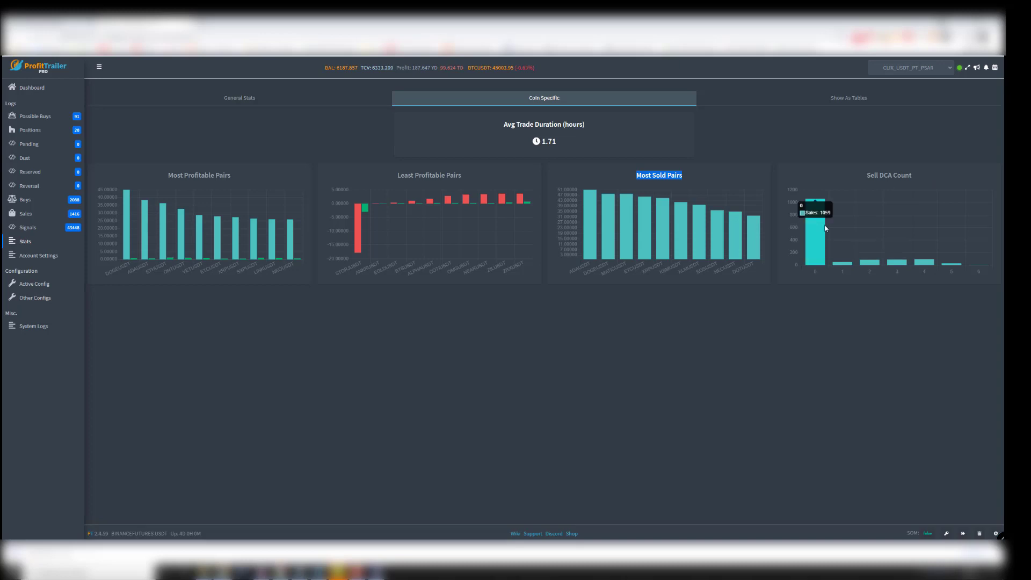
mouse_move(817, 244)
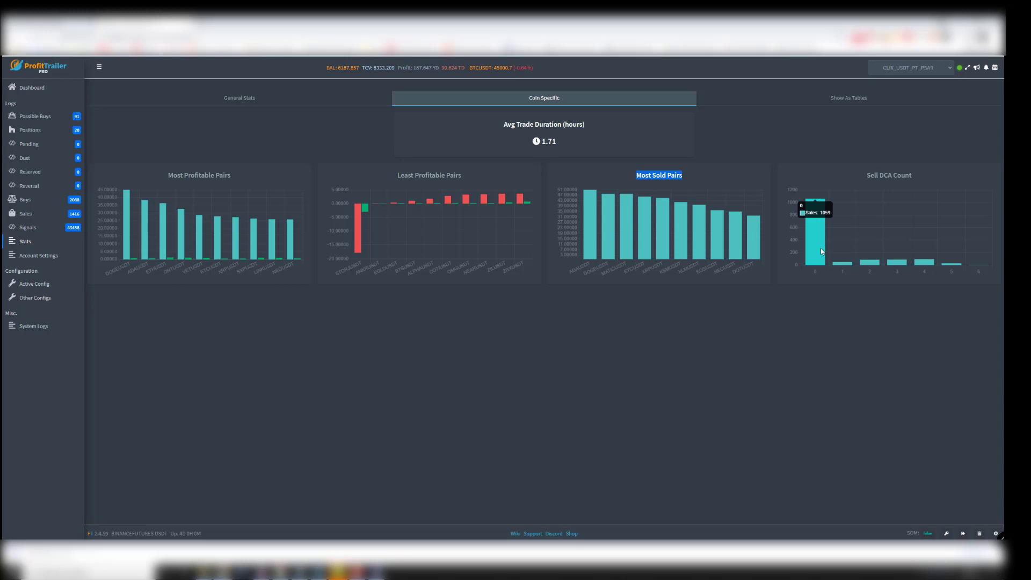
mouse_move(839, 268)
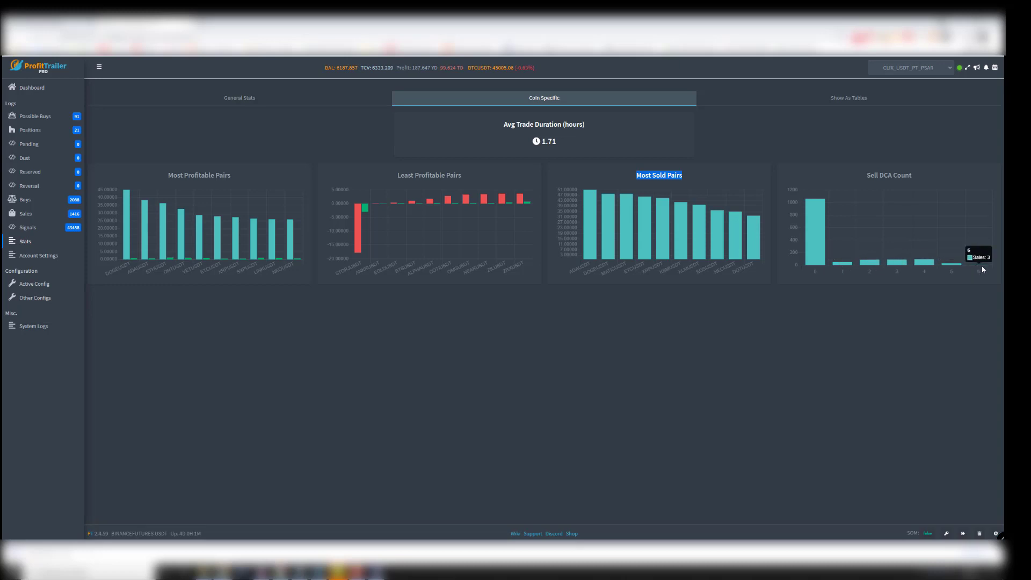
mouse_move(980, 268)
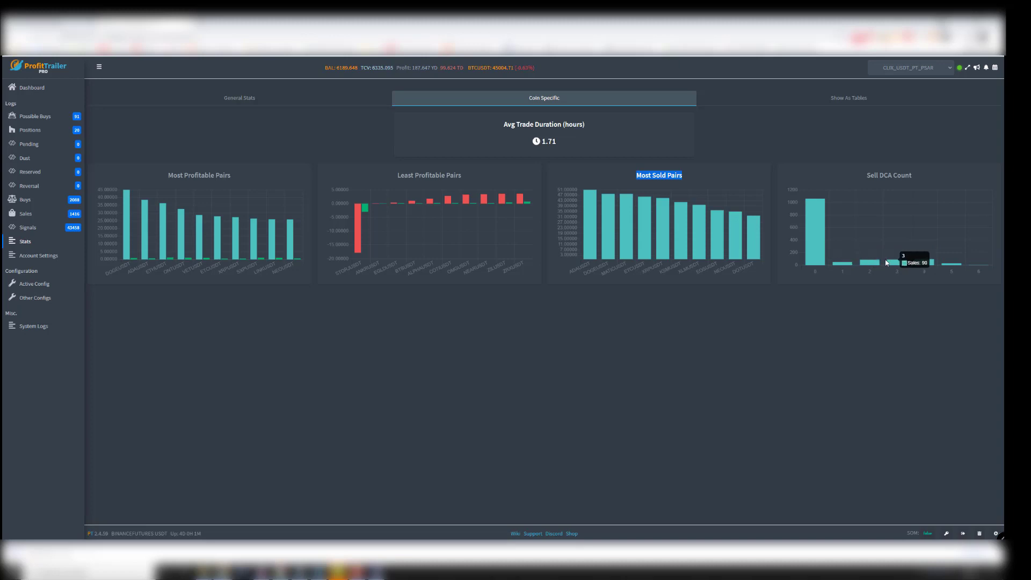
mouse_move(924, 267)
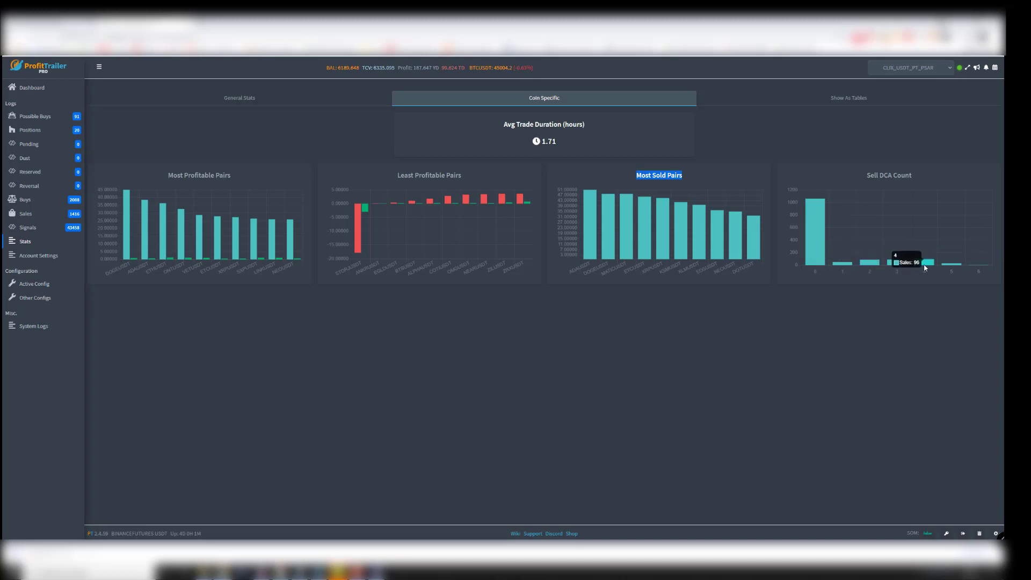
mouse_move(865, 267)
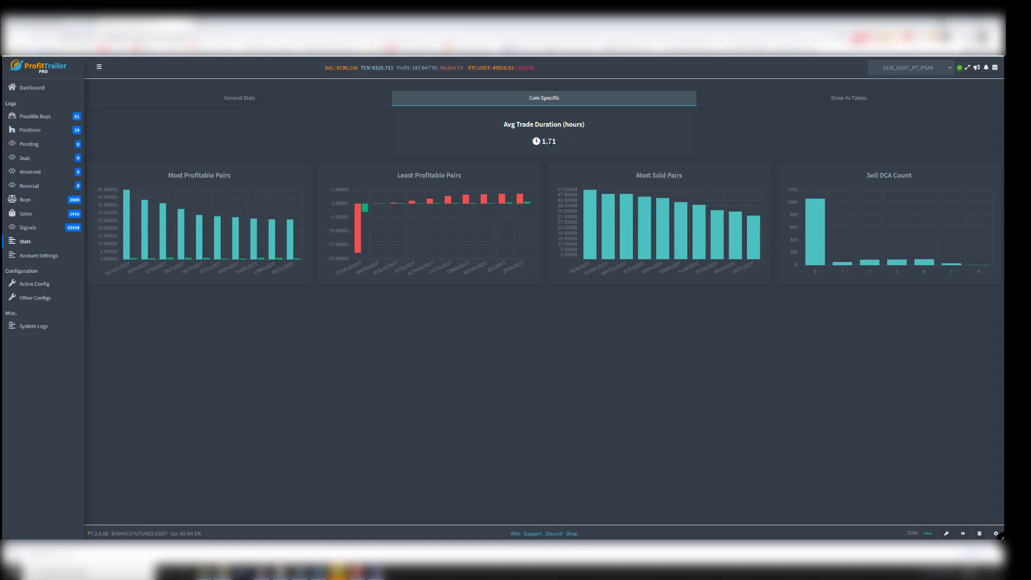
double_click(547, 141)
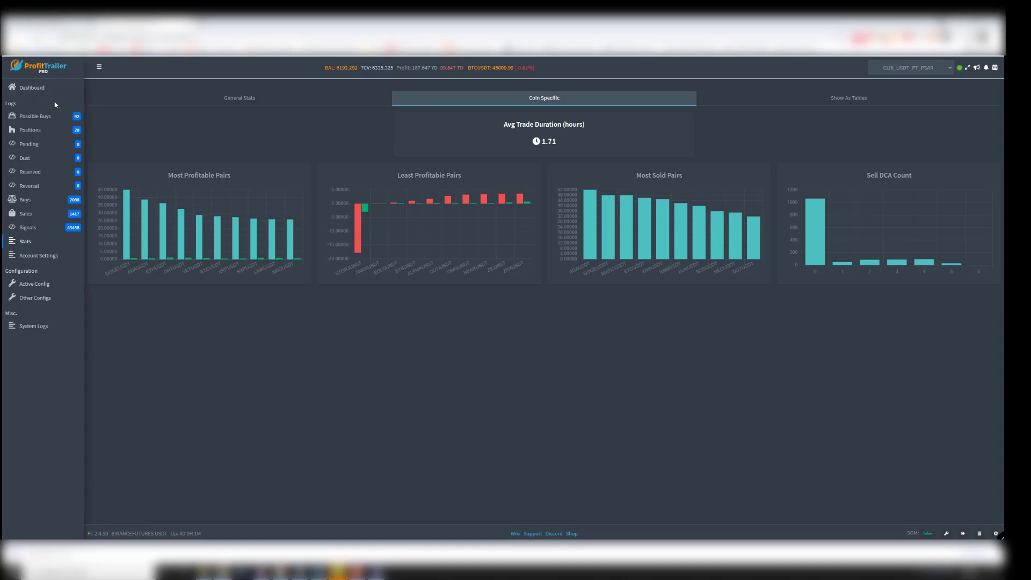
double_click(549, 141)
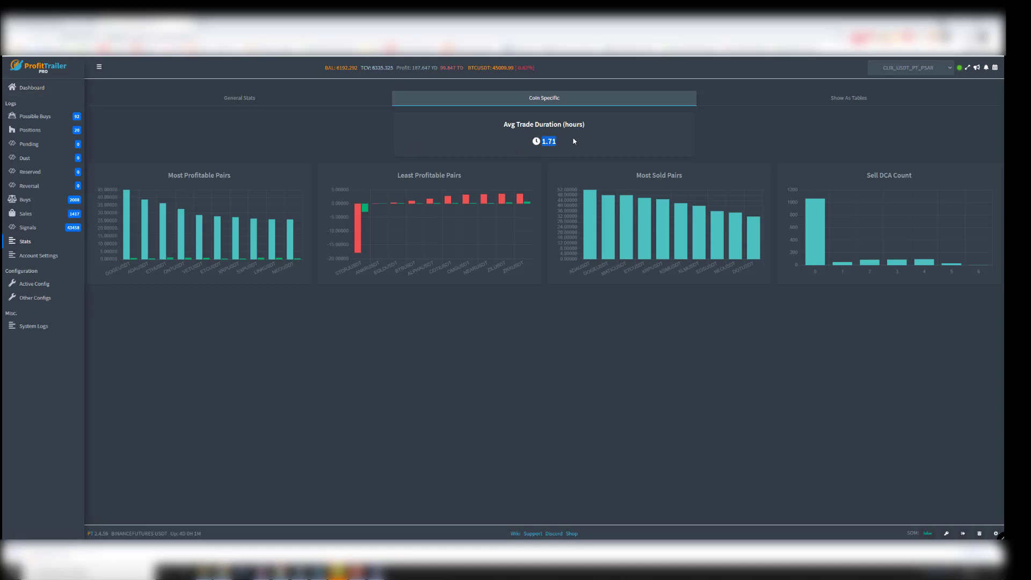
Return via the dashboard to the sales log and expand the latest ADA sale, highlighting its profit and GAIN strategy.
click(32, 87)
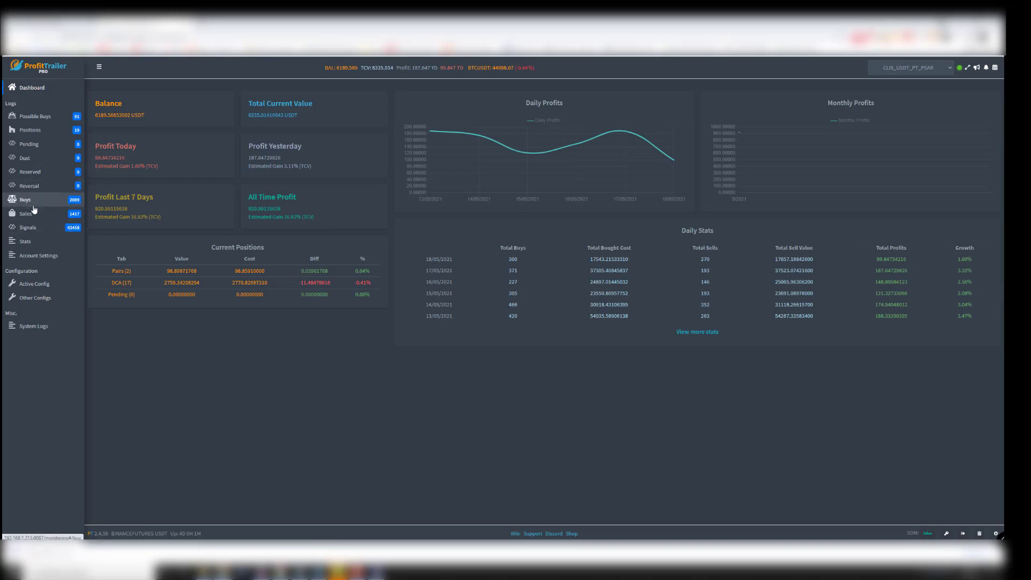
click(27, 212)
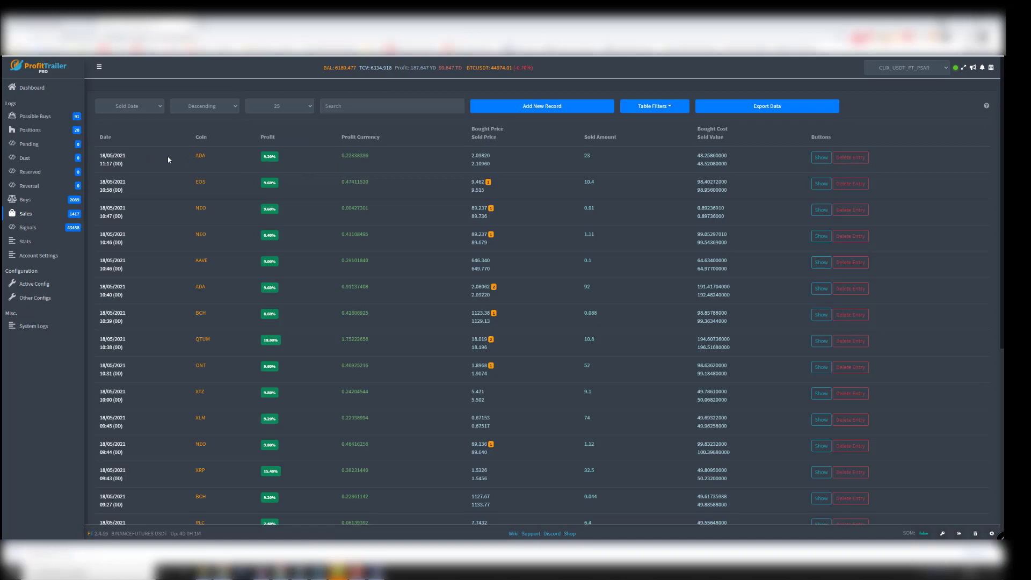
double_click(355, 156)
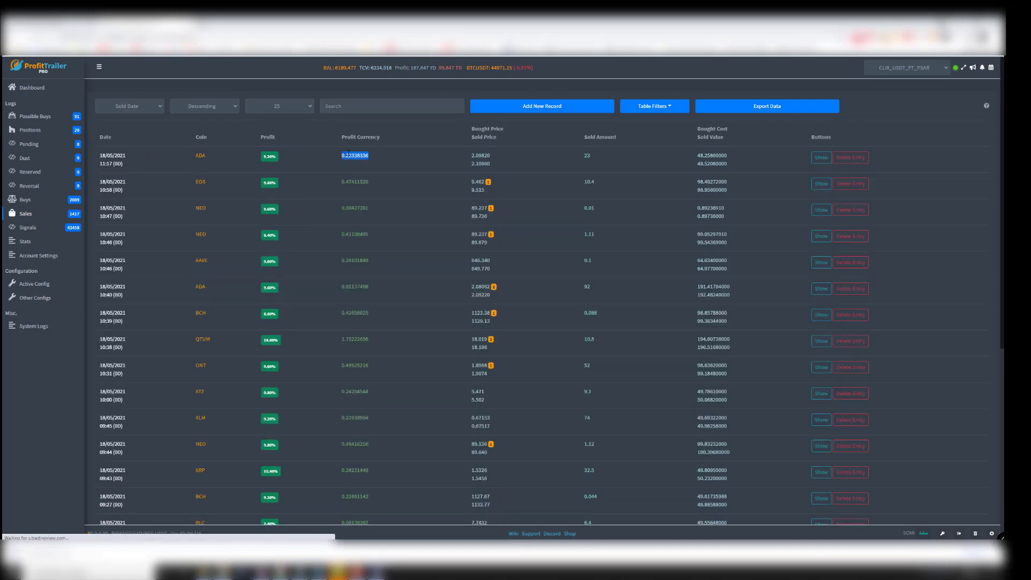
click(819, 157)
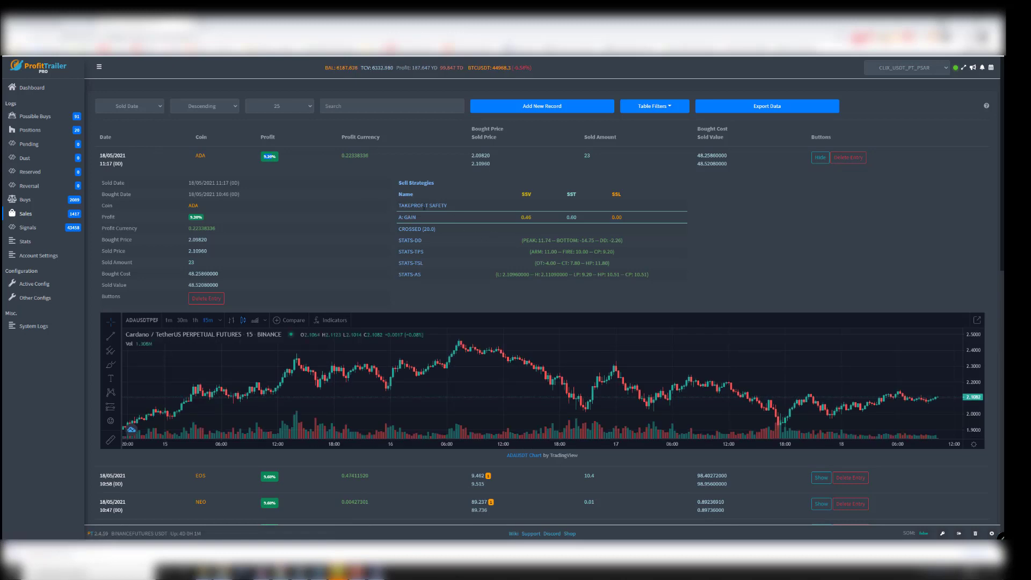
double_click(408, 217)
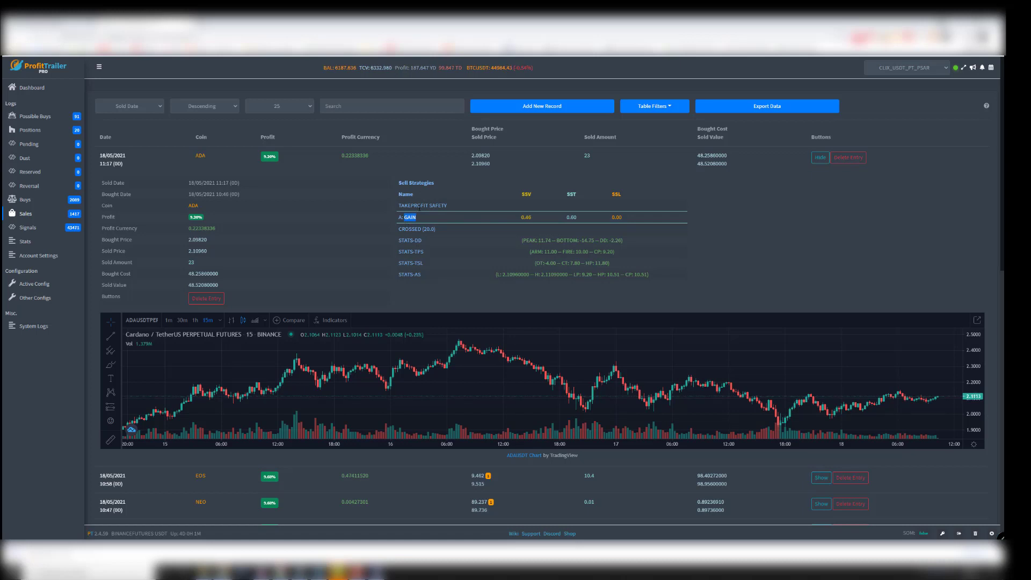
mouse_move(542, 218)
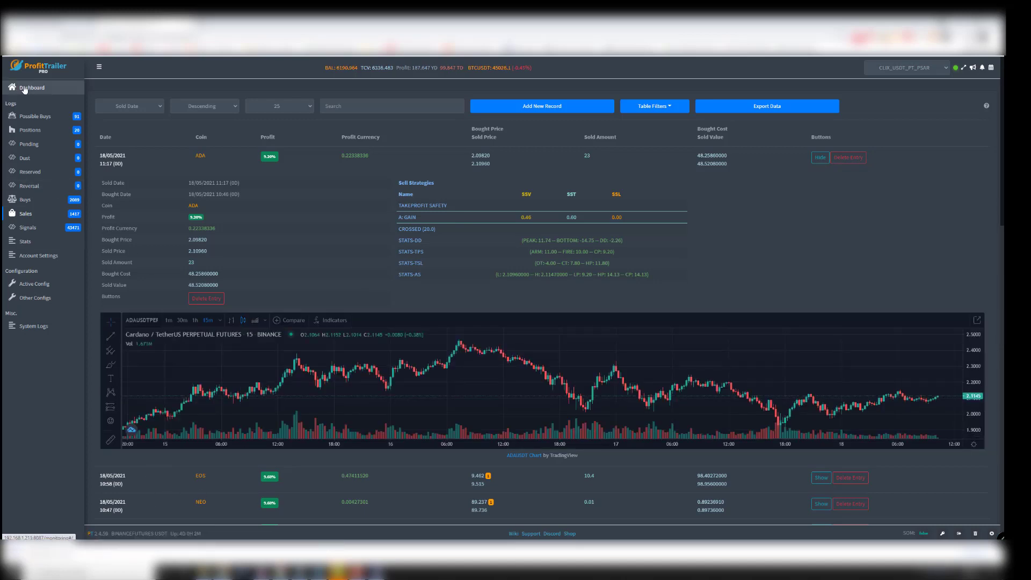
Show the paper-trading dashboard with 10000 USDT balance, zero profits and no positions.
click(31, 86)
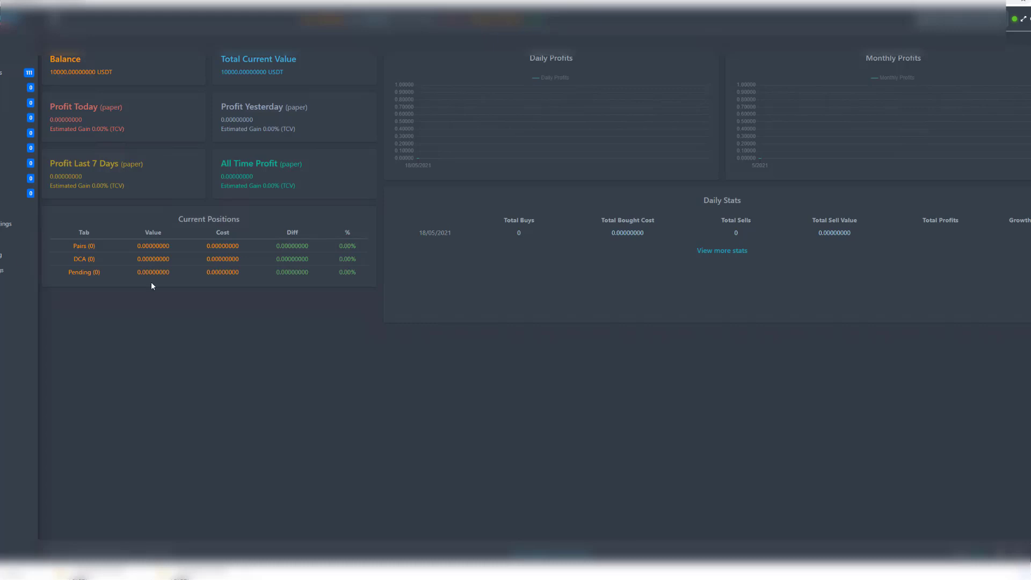
mouse_move(253, 323)
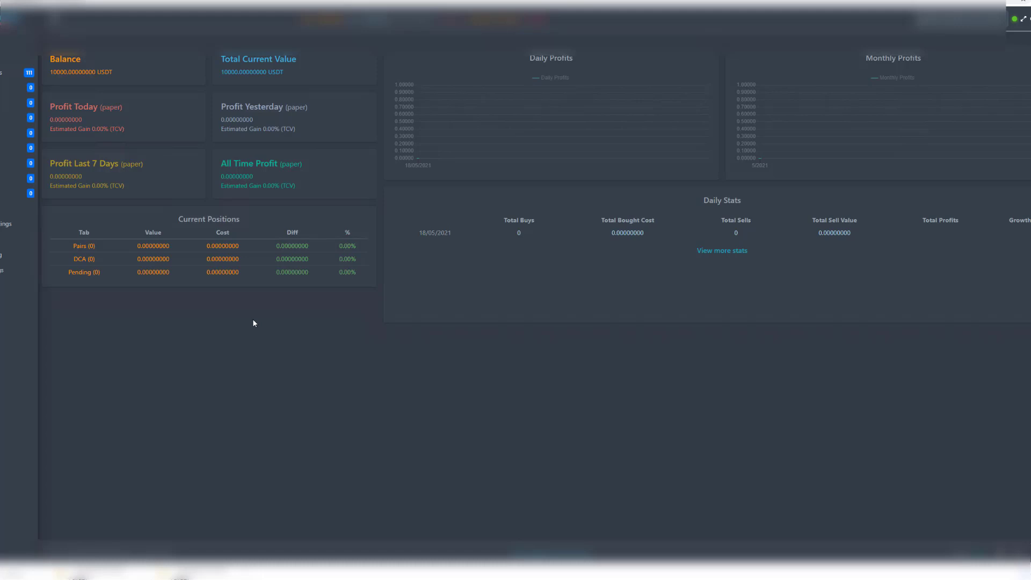
mouse_move(173, 316)
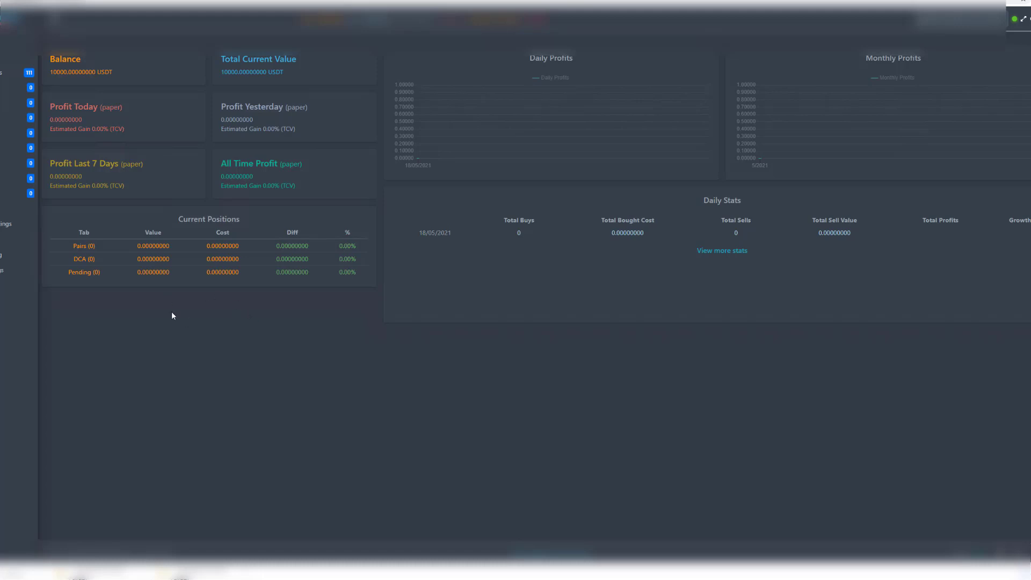
mouse_move(294, 300)
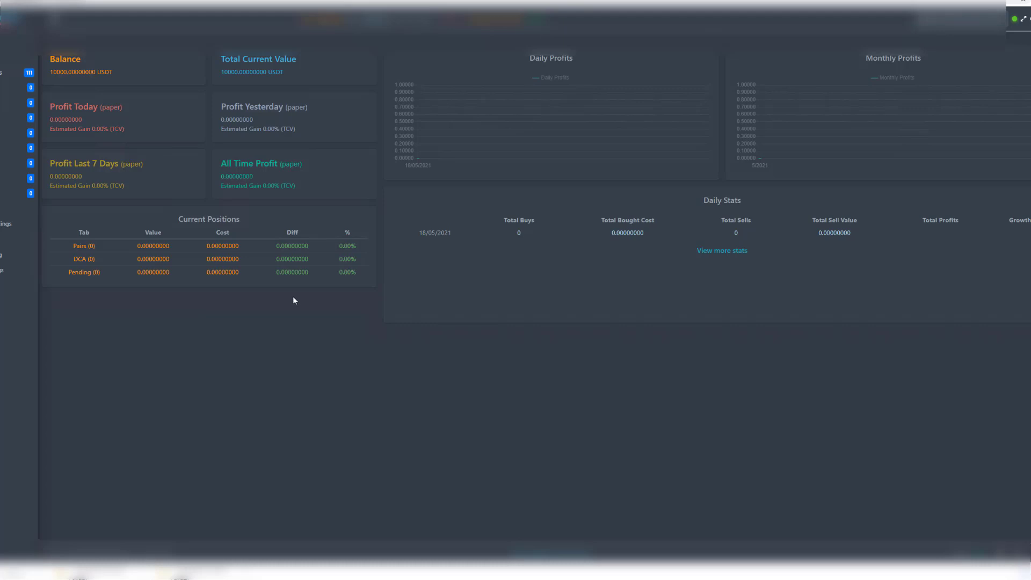
mouse_move(240, 254)
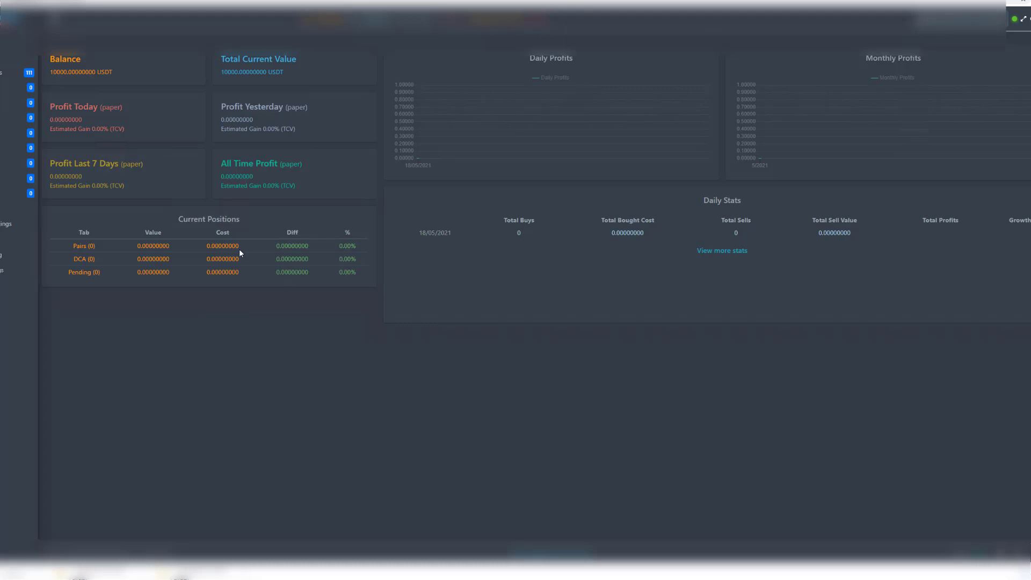
mouse_move(234, 194)
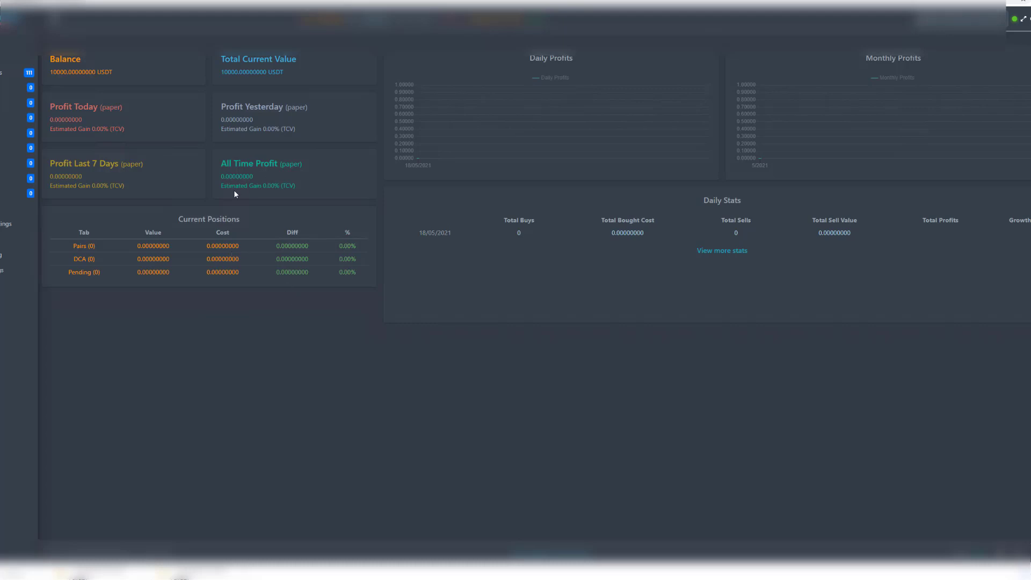
mouse_move(207, 195)
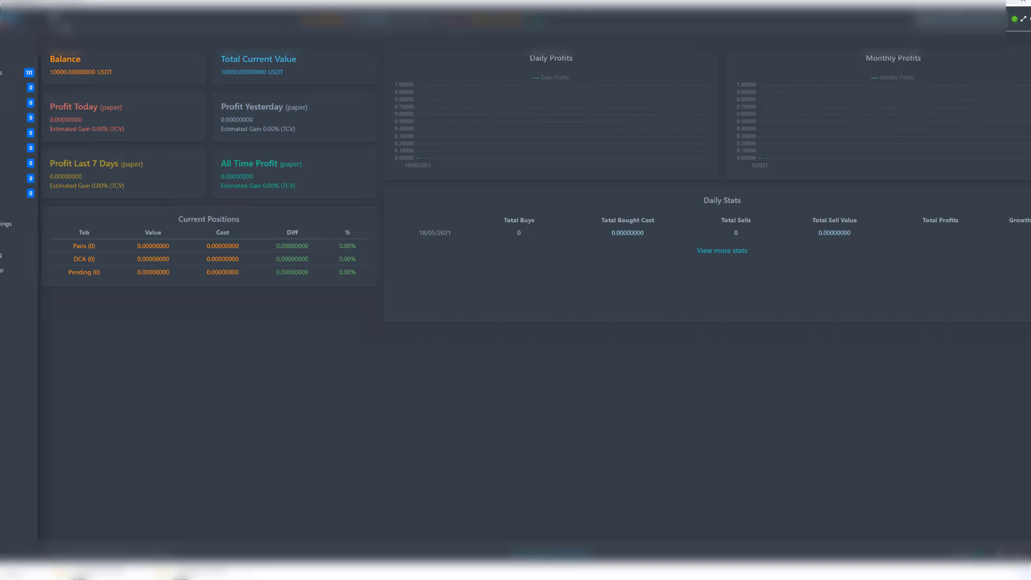
mouse_move(253, 276)
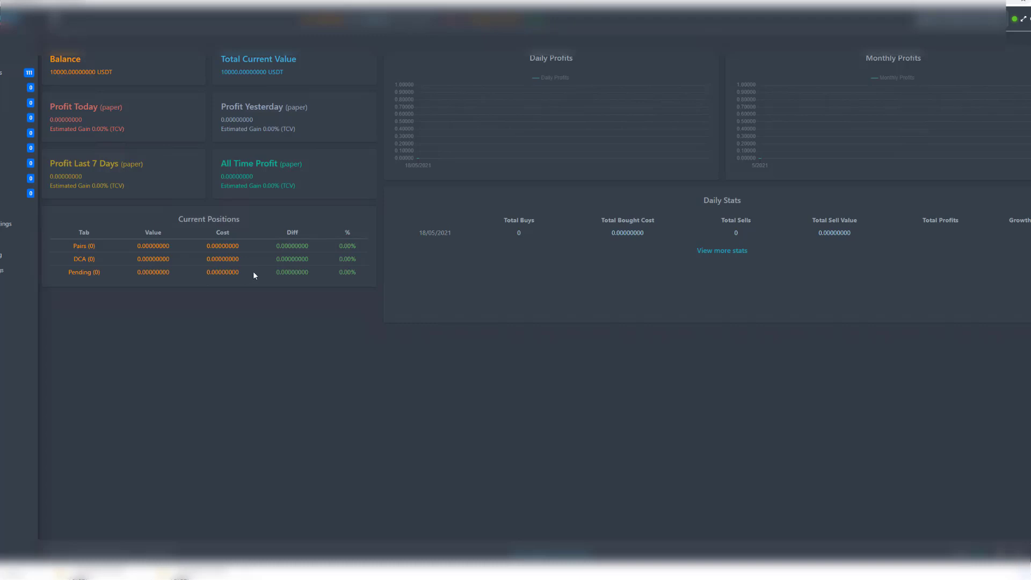
mouse_move(20, 263)
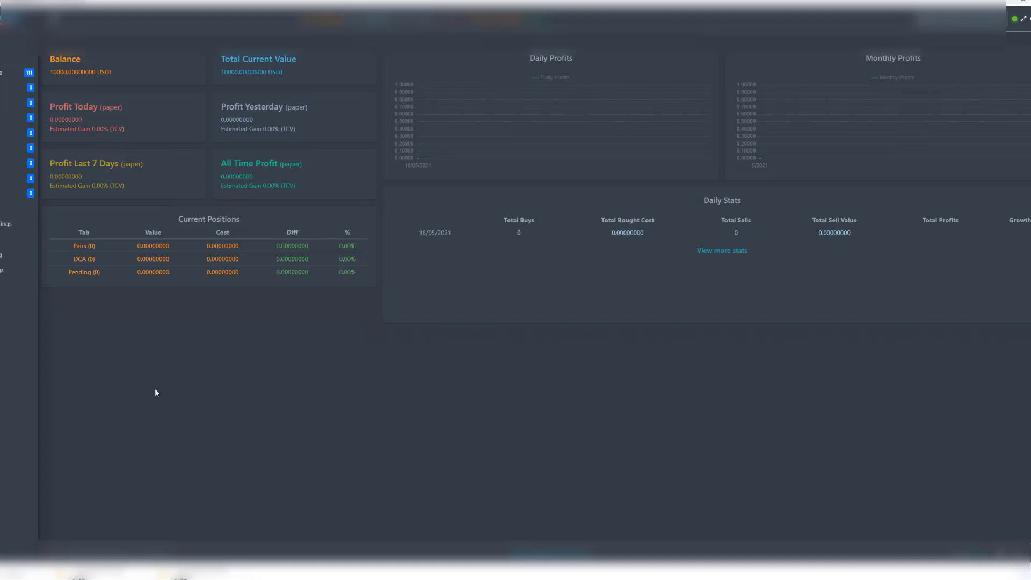
mouse_move(150, 390)
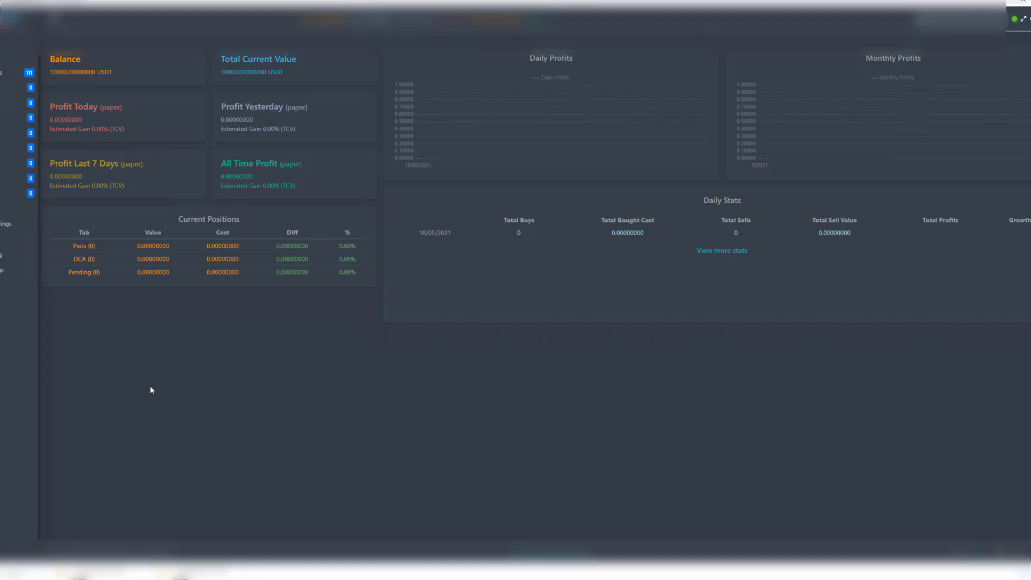
mouse_move(349, 311)
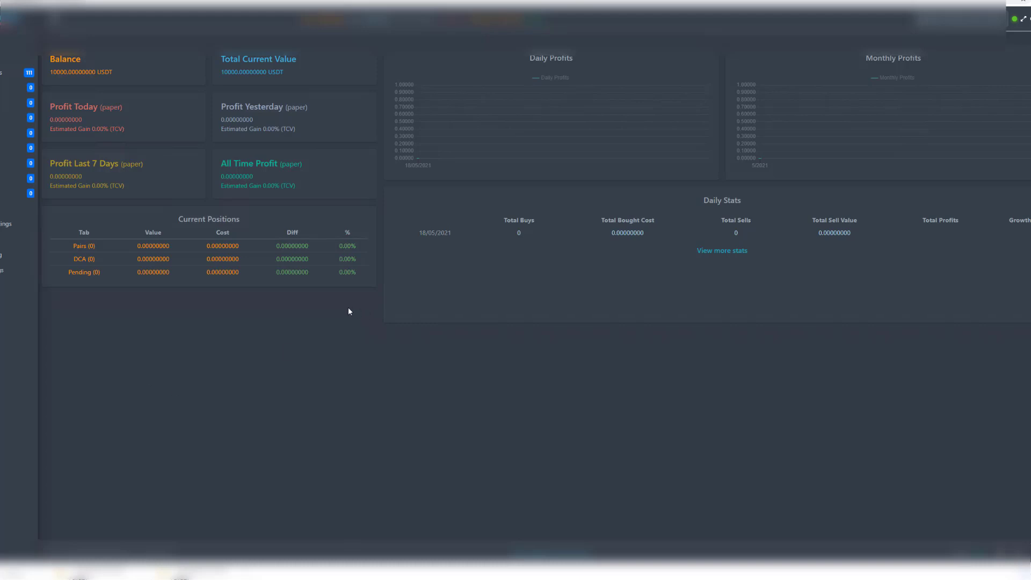
mouse_move(309, 303)
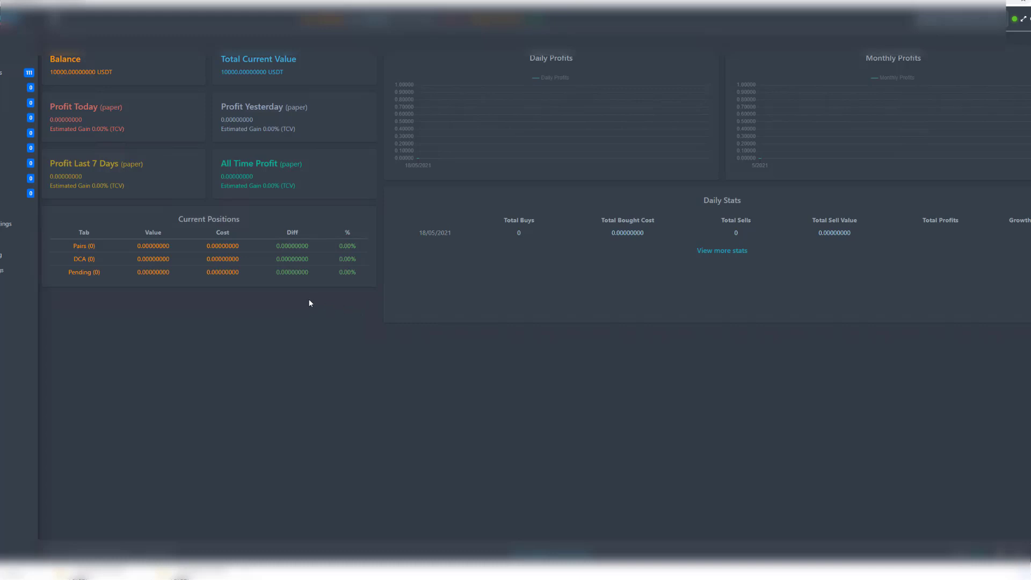
mouse_move(295, 389)
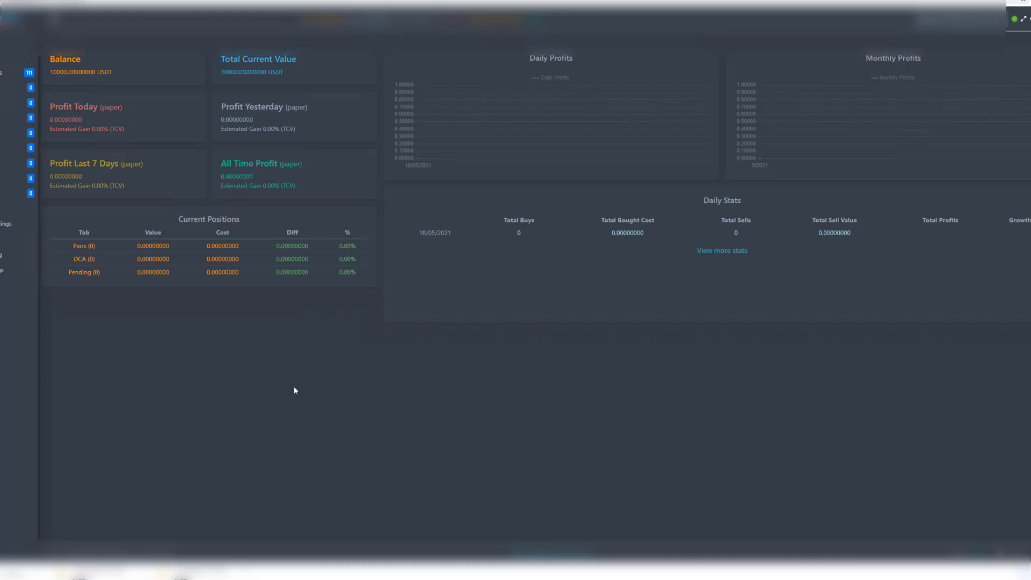
mouse_move(289, 391)
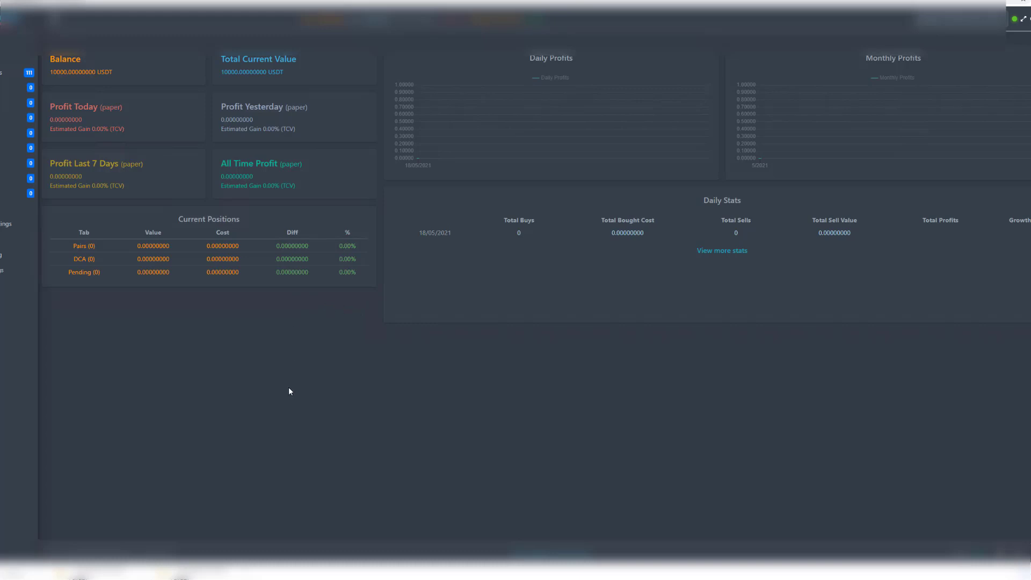
mouse_move(11, 448)
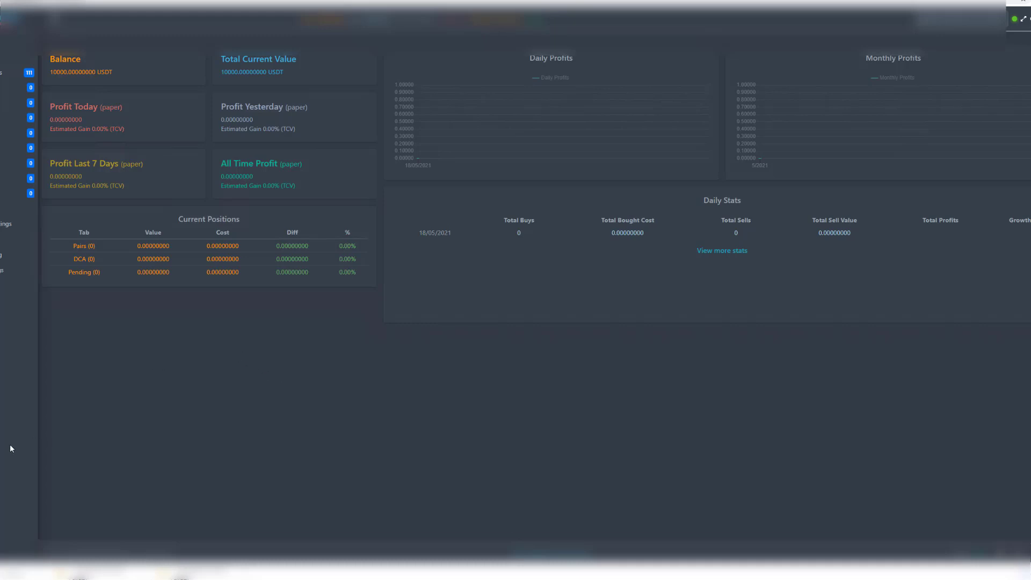
mouse_move(12, 450)
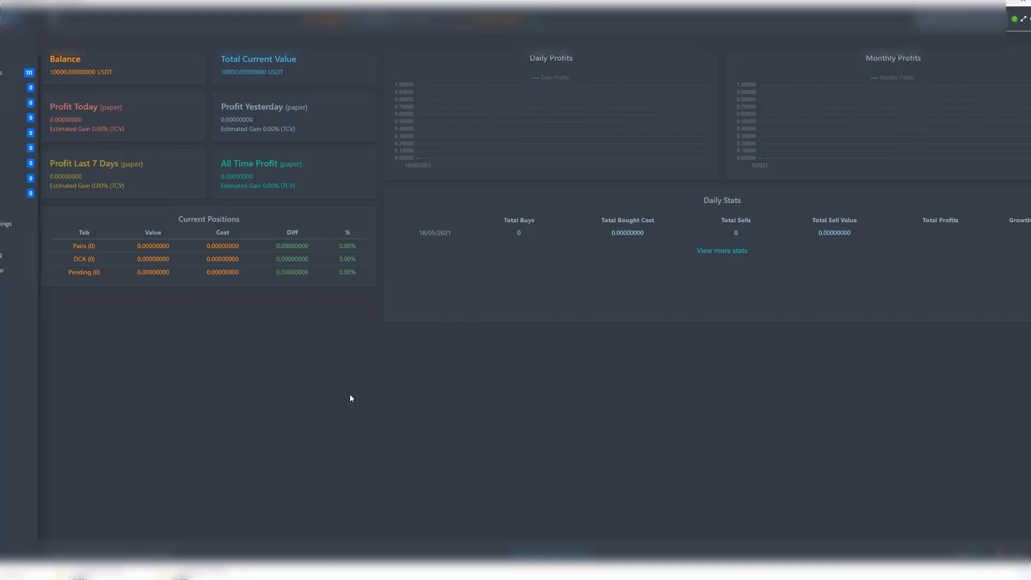
mouse_move(348, 401)
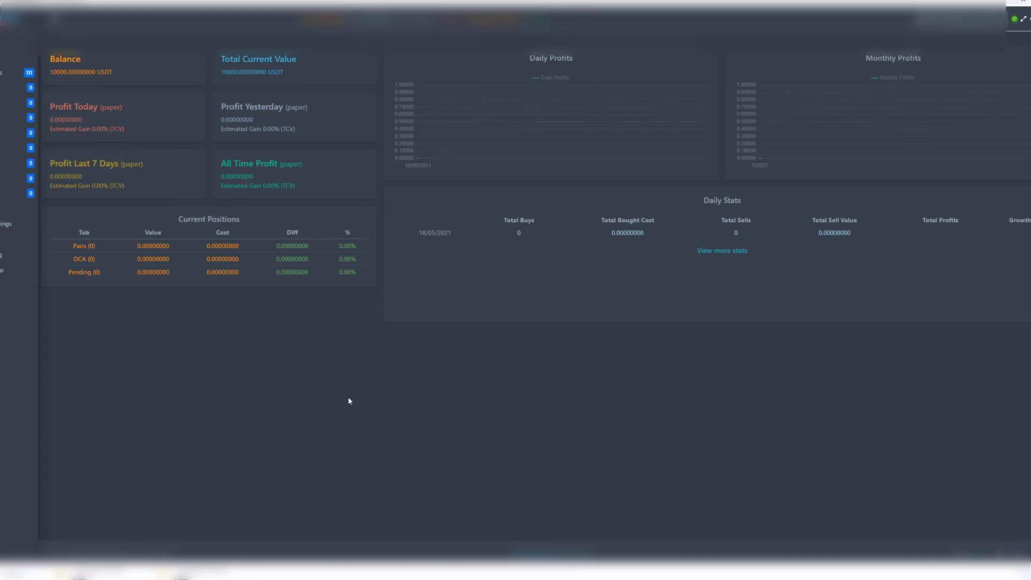
mouse_move(342, 396)
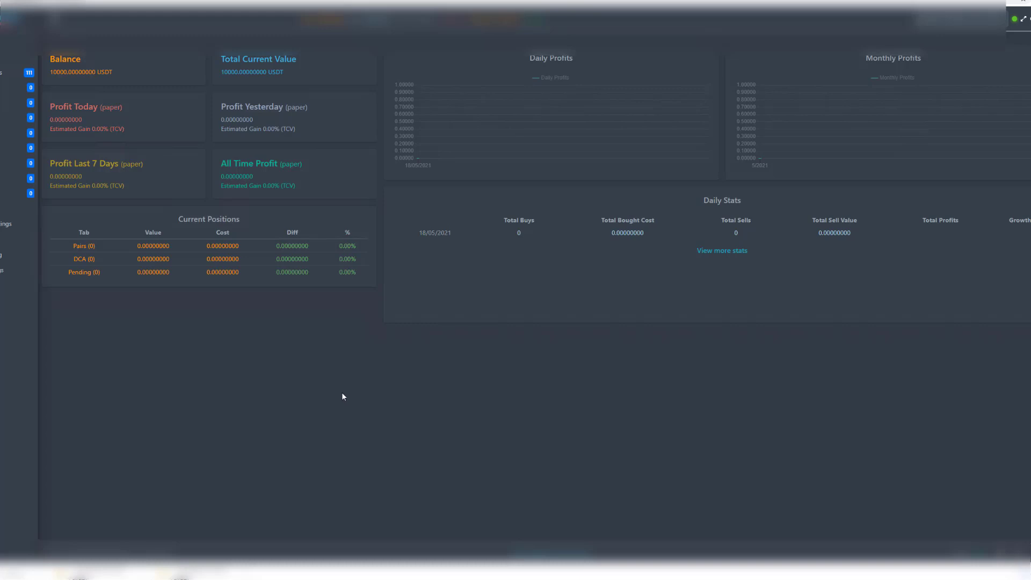
mouse_move(324, 376)
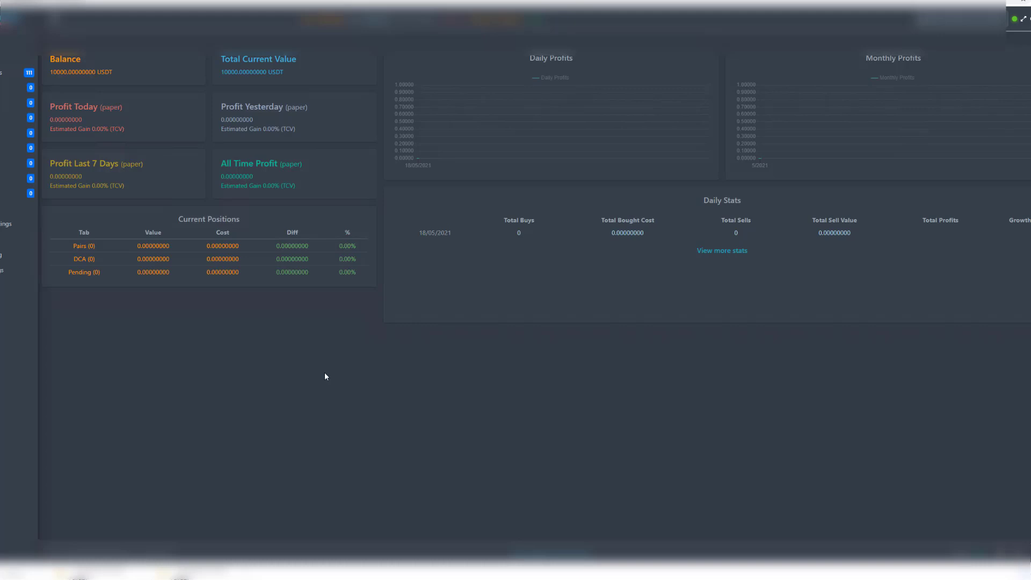
mouse_move(323, 376)
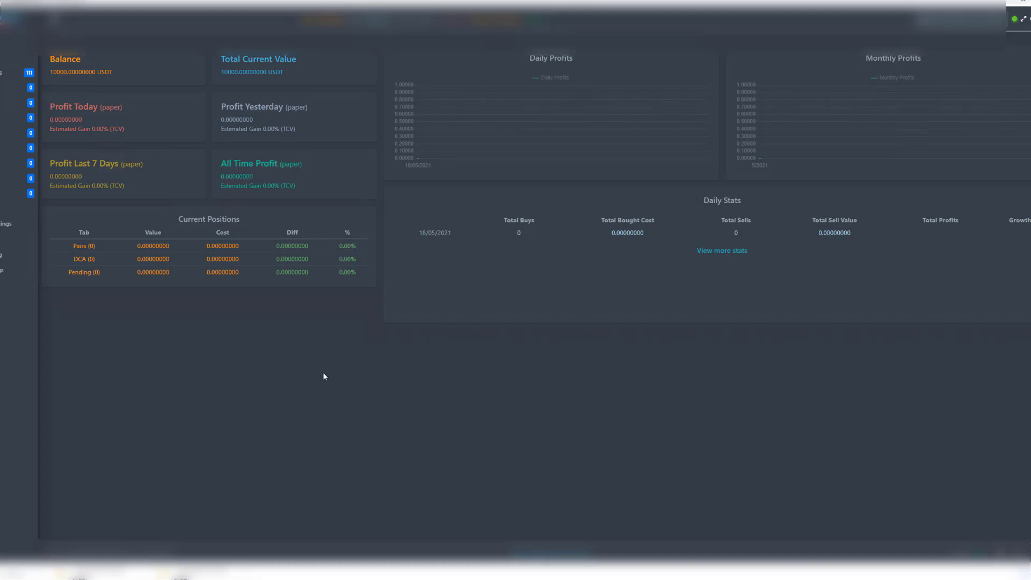
mouse_move(301, 354)
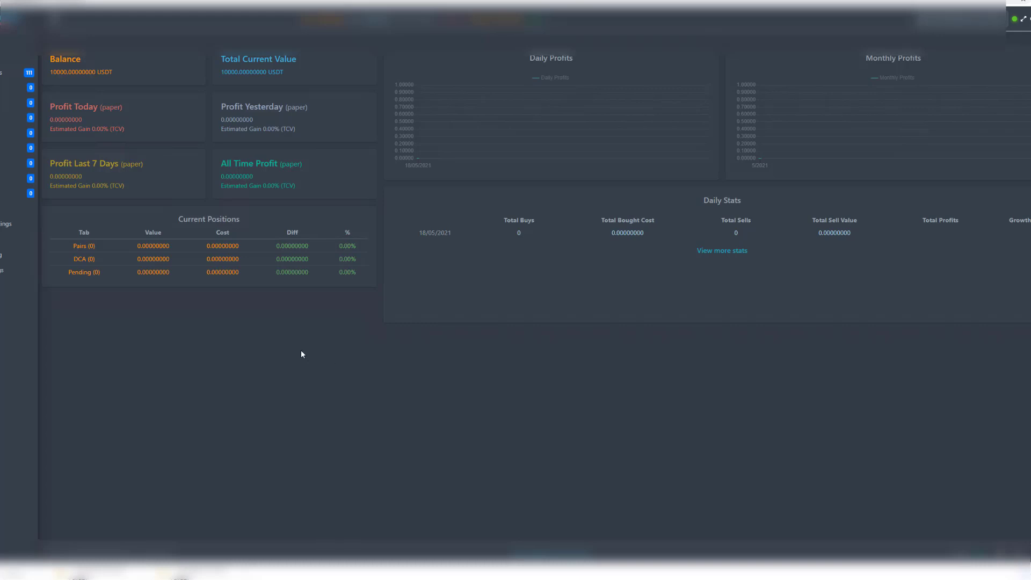